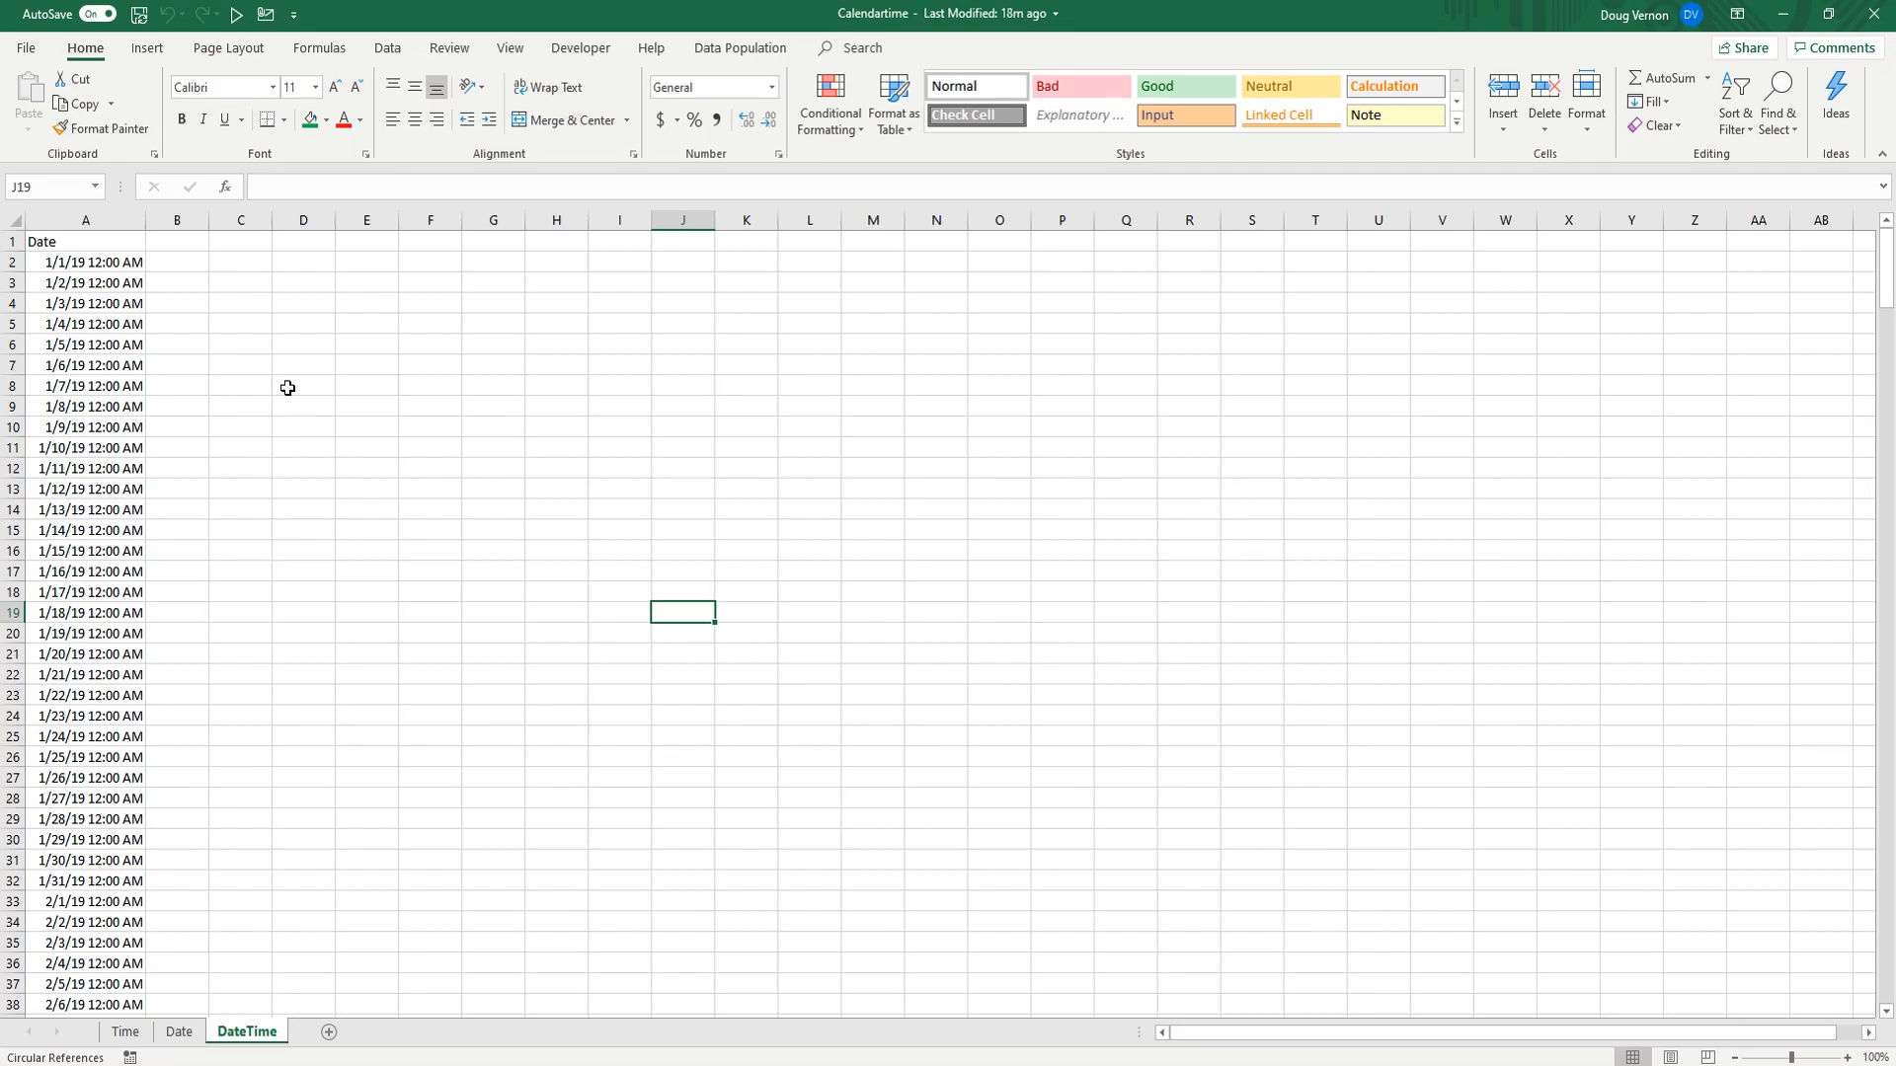
mouse_move(85, 282)
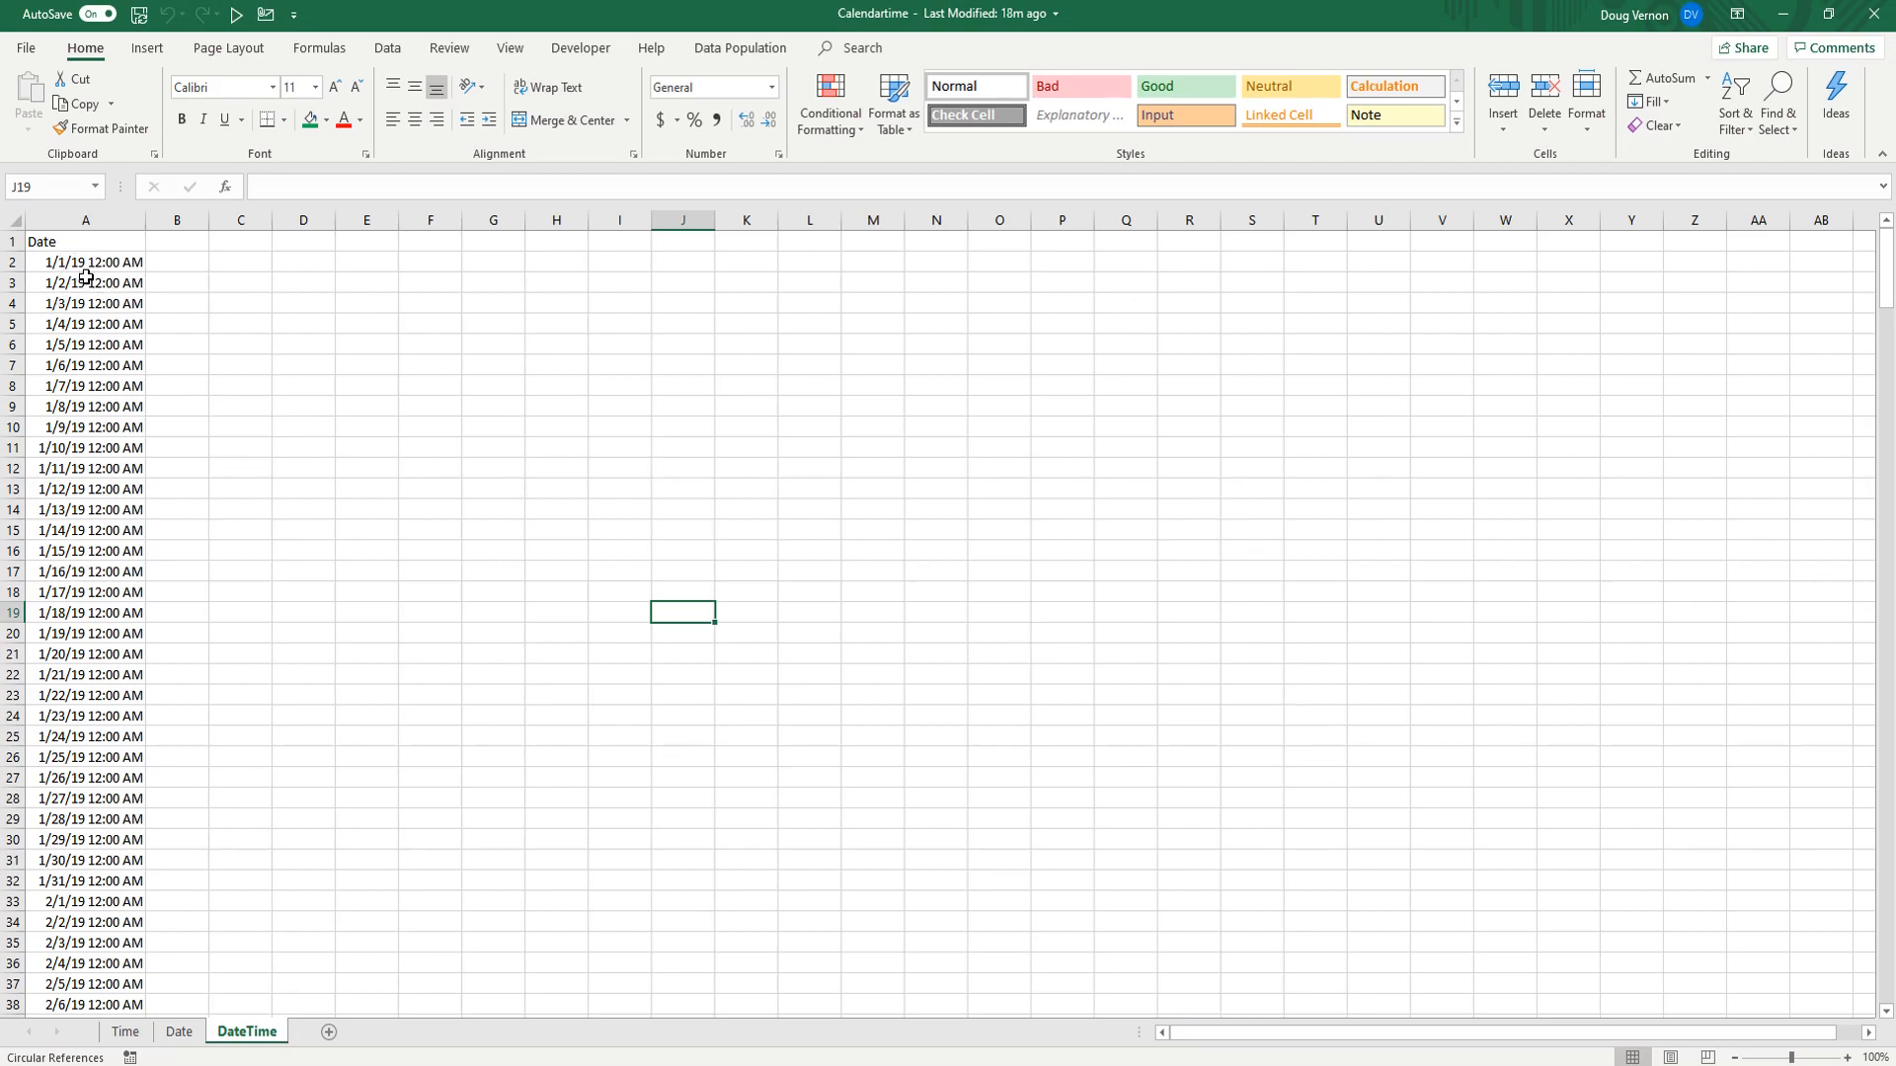
Step: Look over the first few daily 2019 date cells in column A of the DateTime sheet
left_click_drag(85, 261, 84, 324)
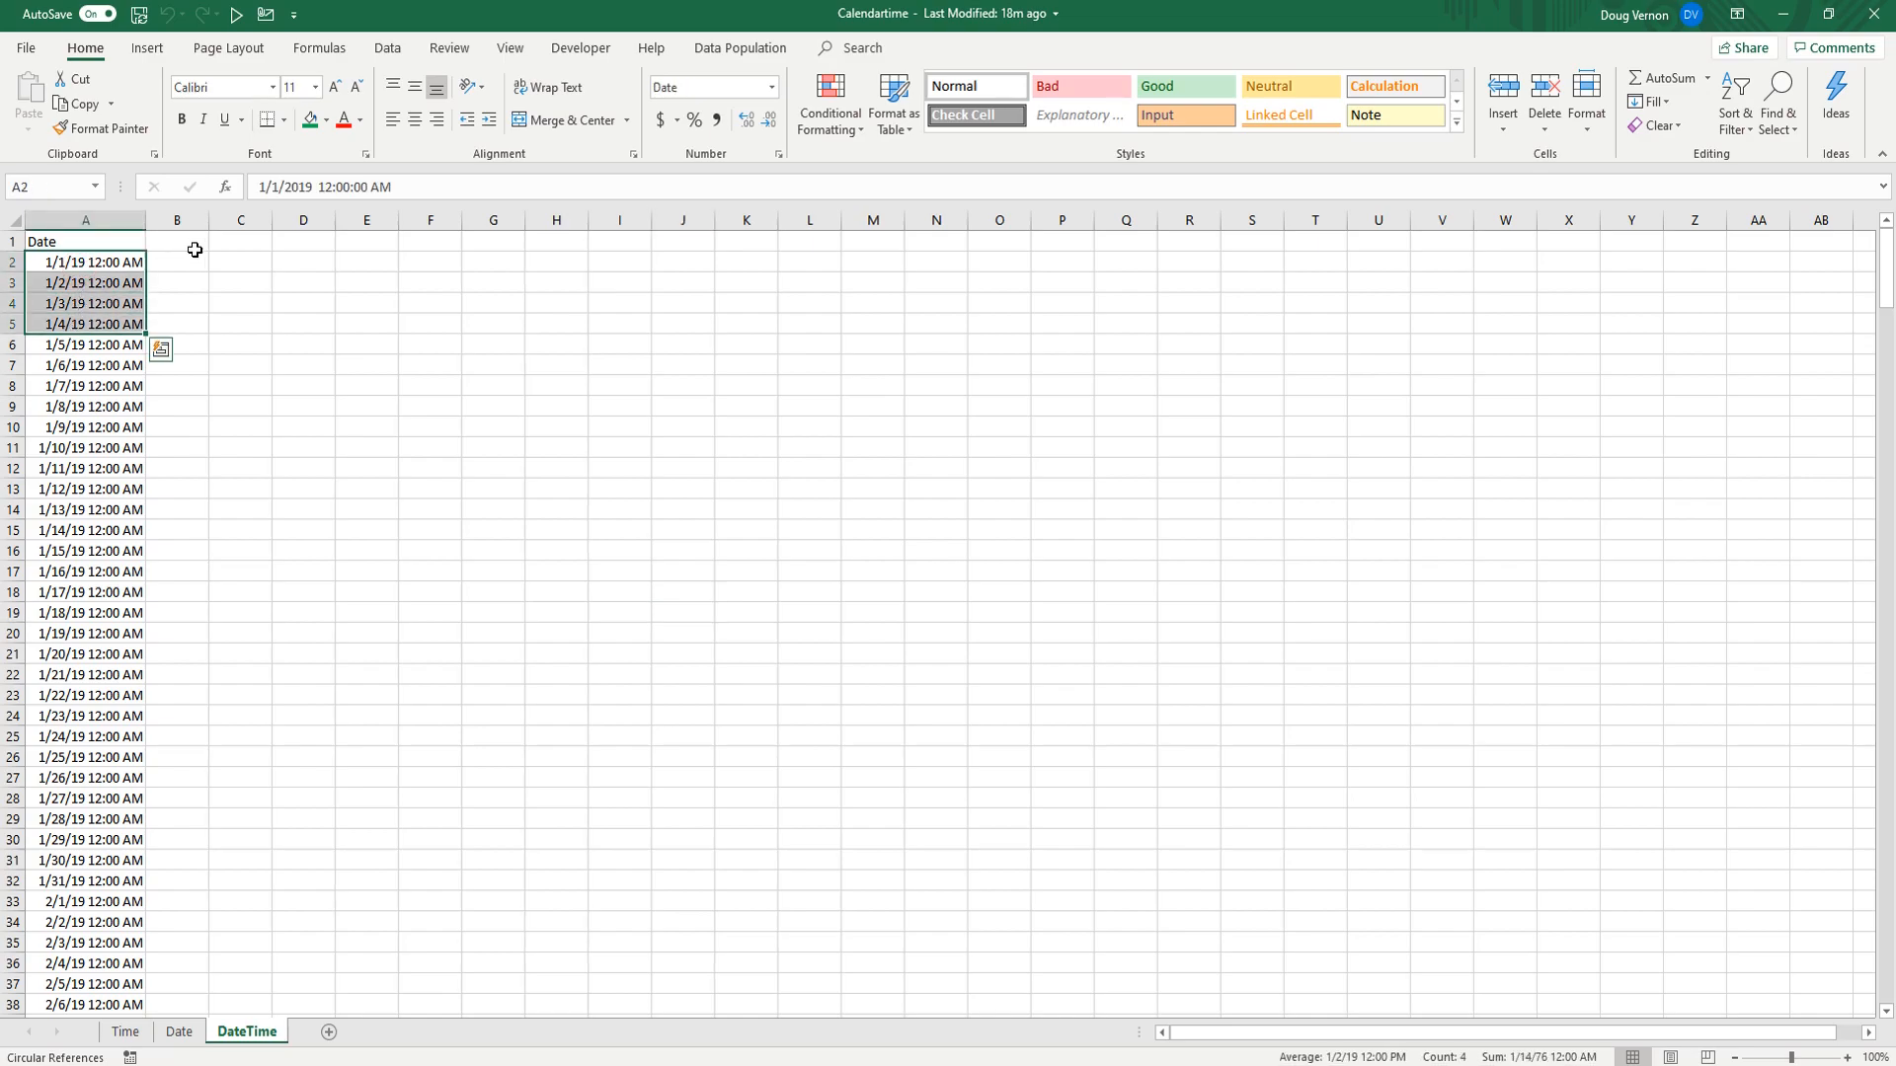
type("1/")
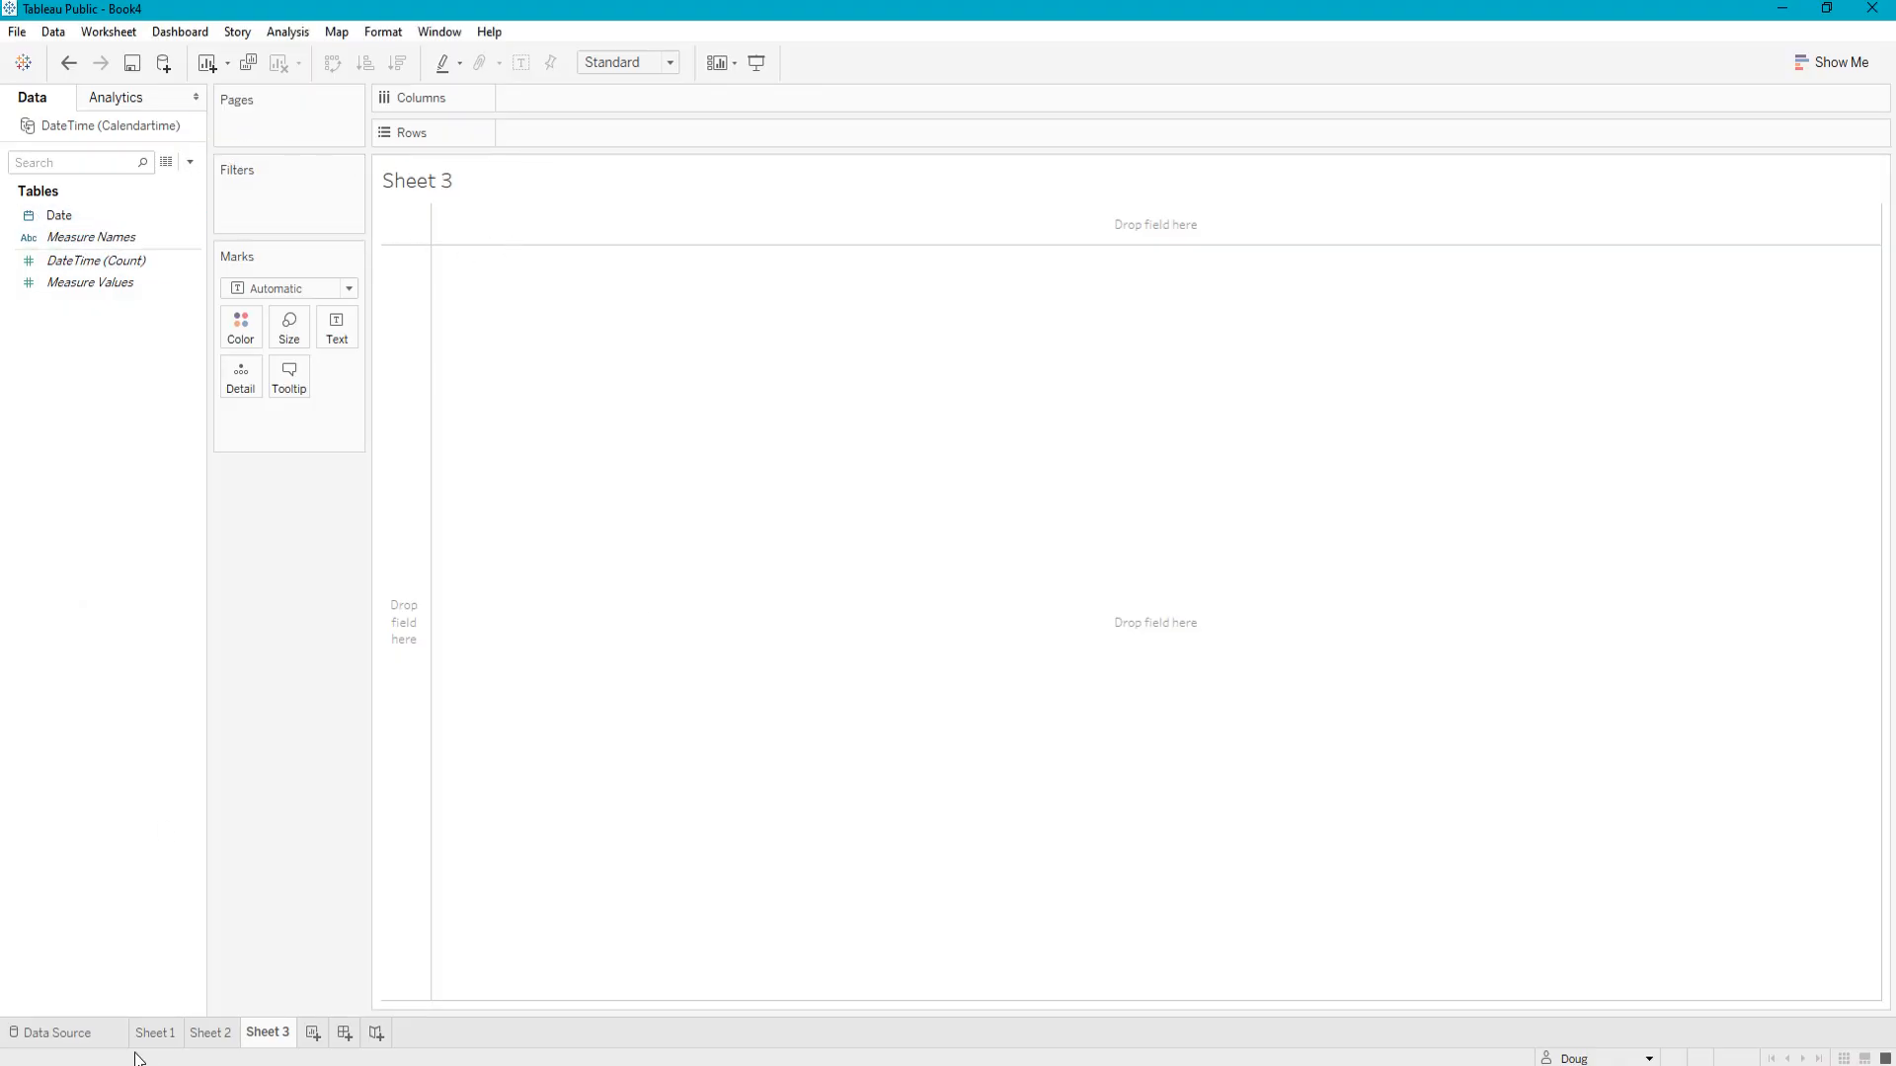
left_click(57, 1033)
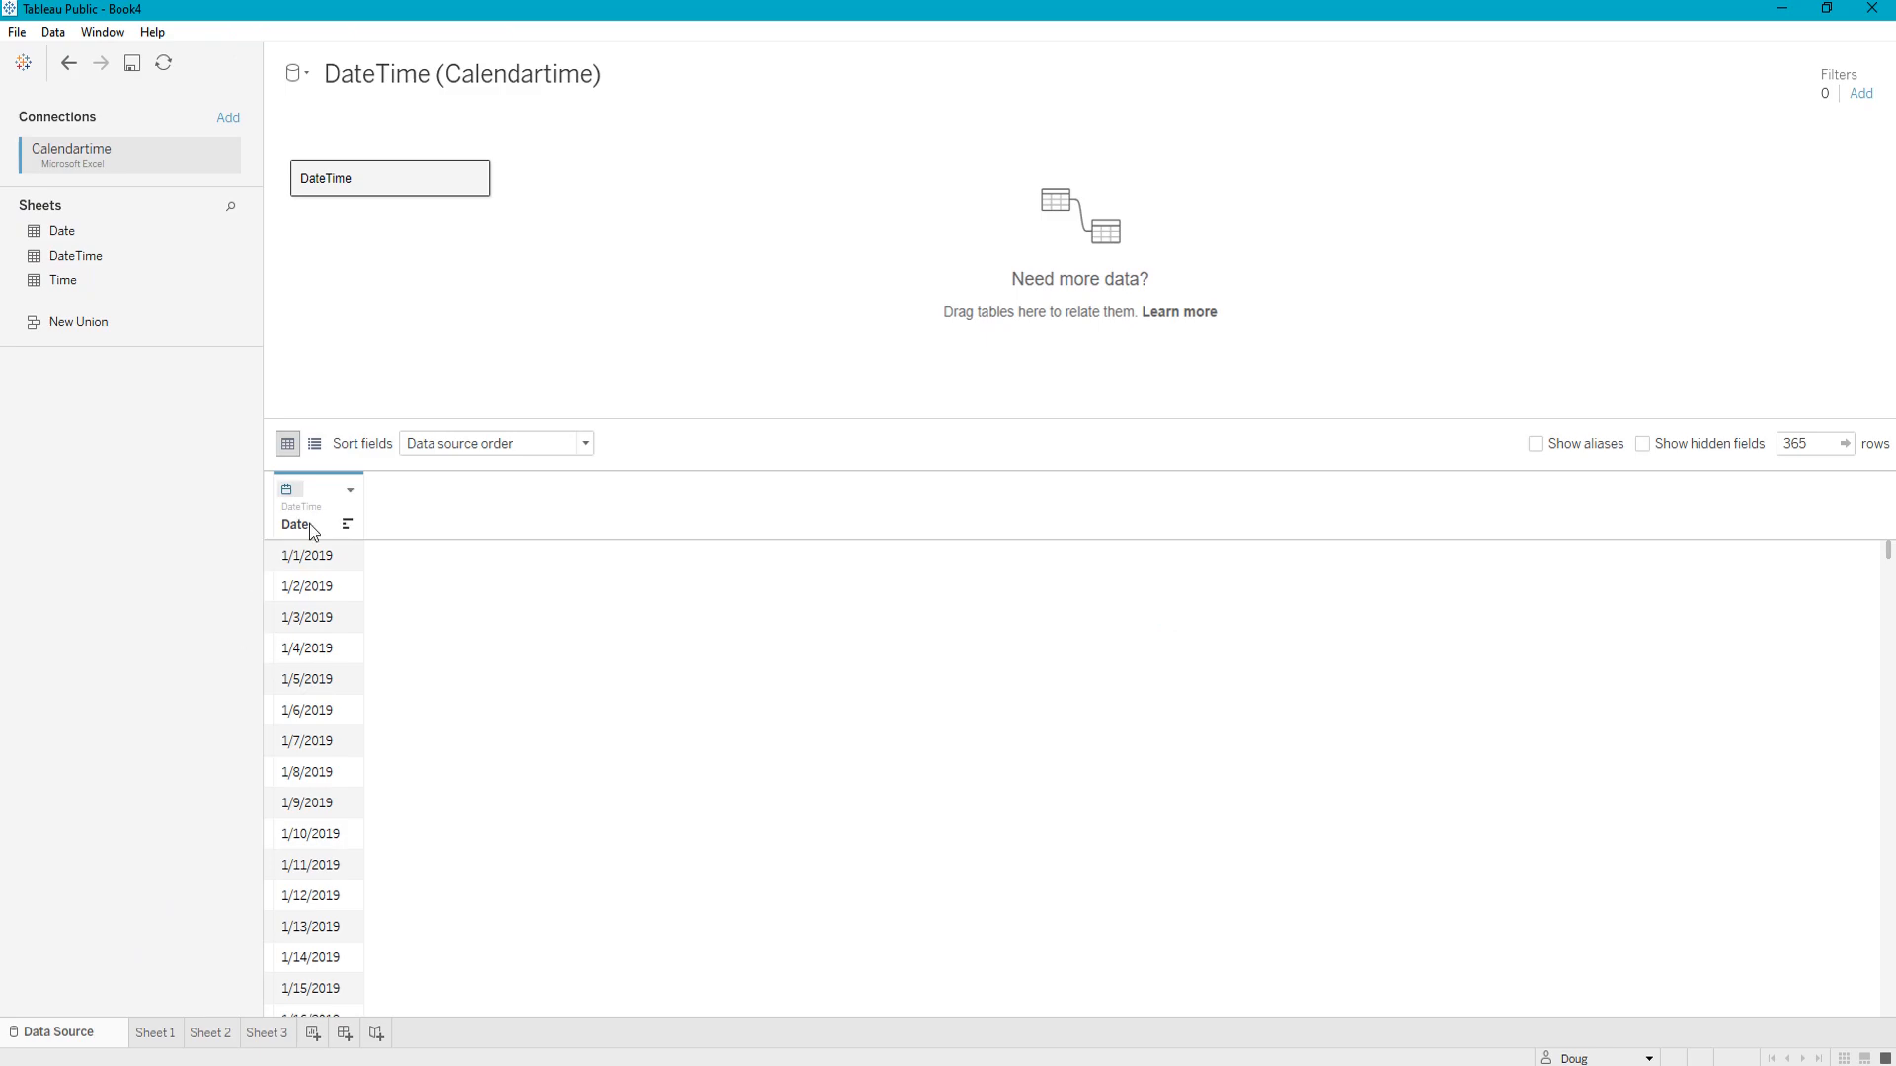
left_click(266, 1033)
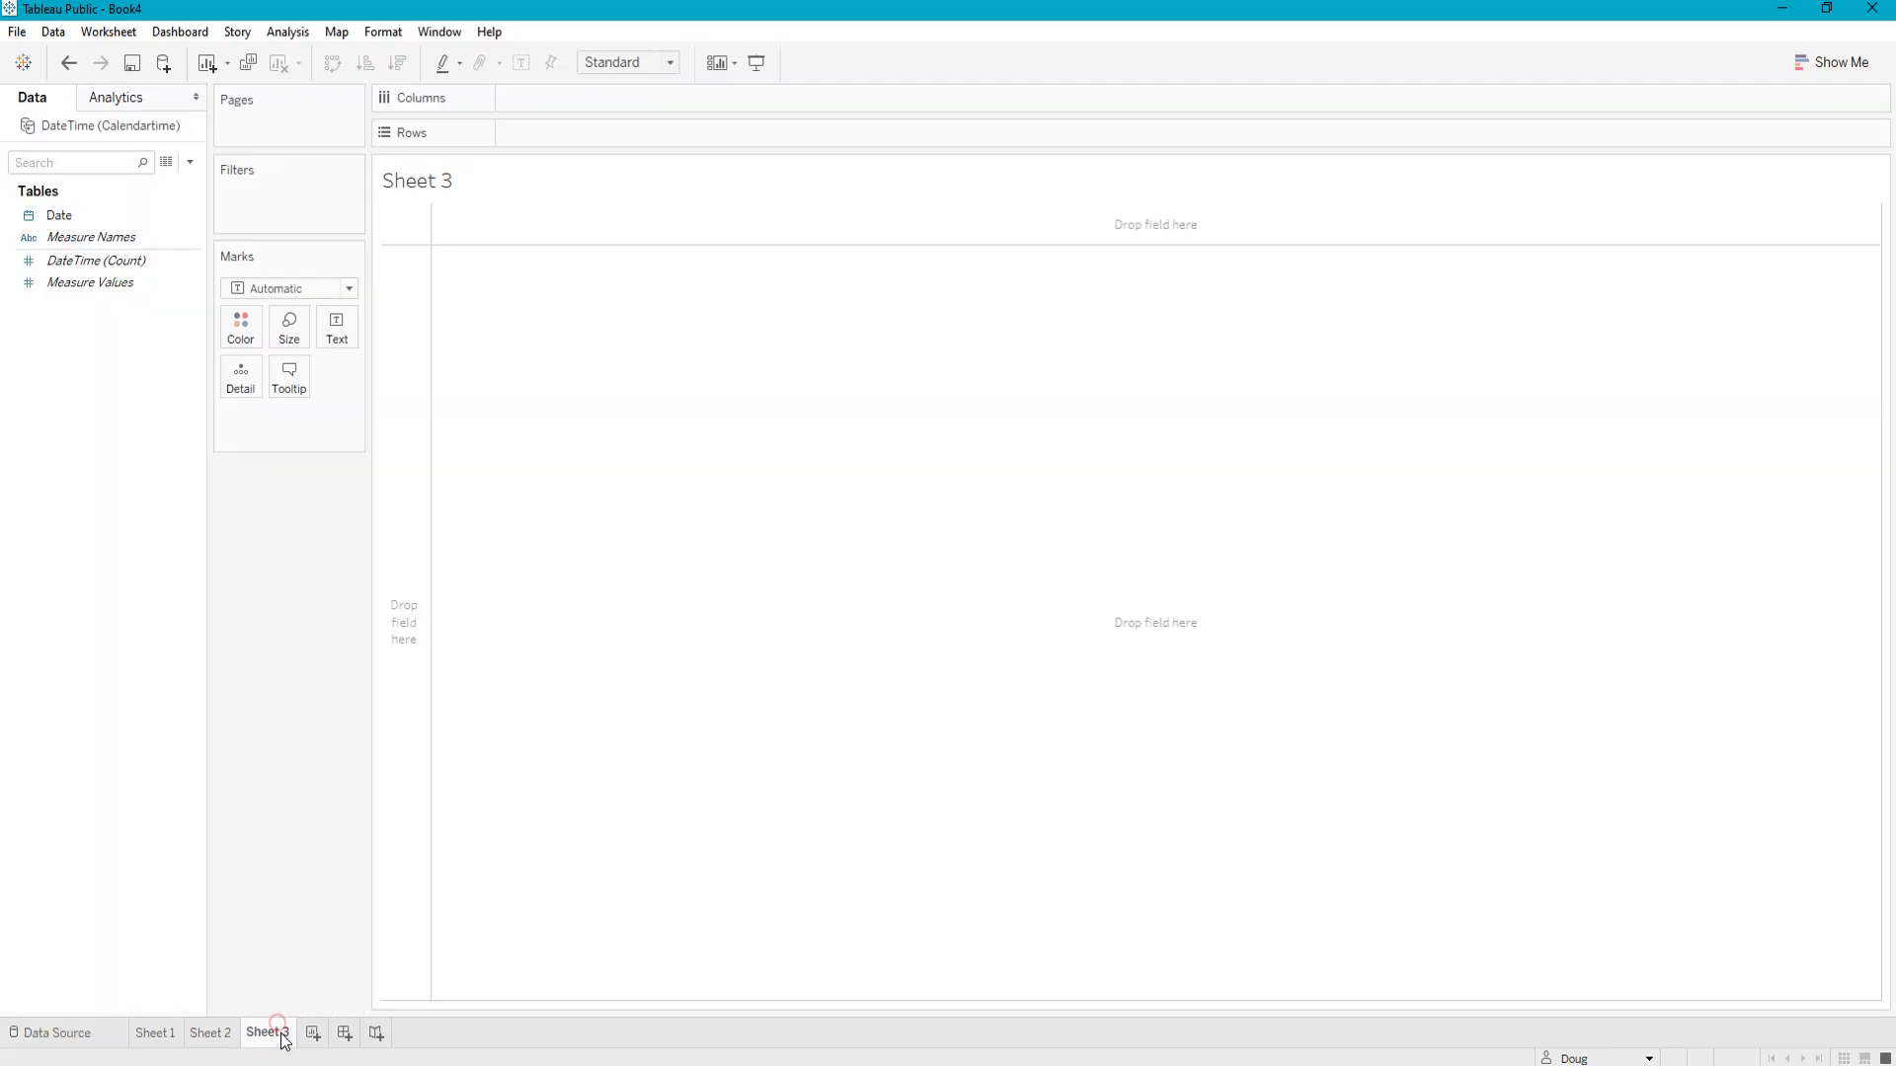
left_click(58, 215)
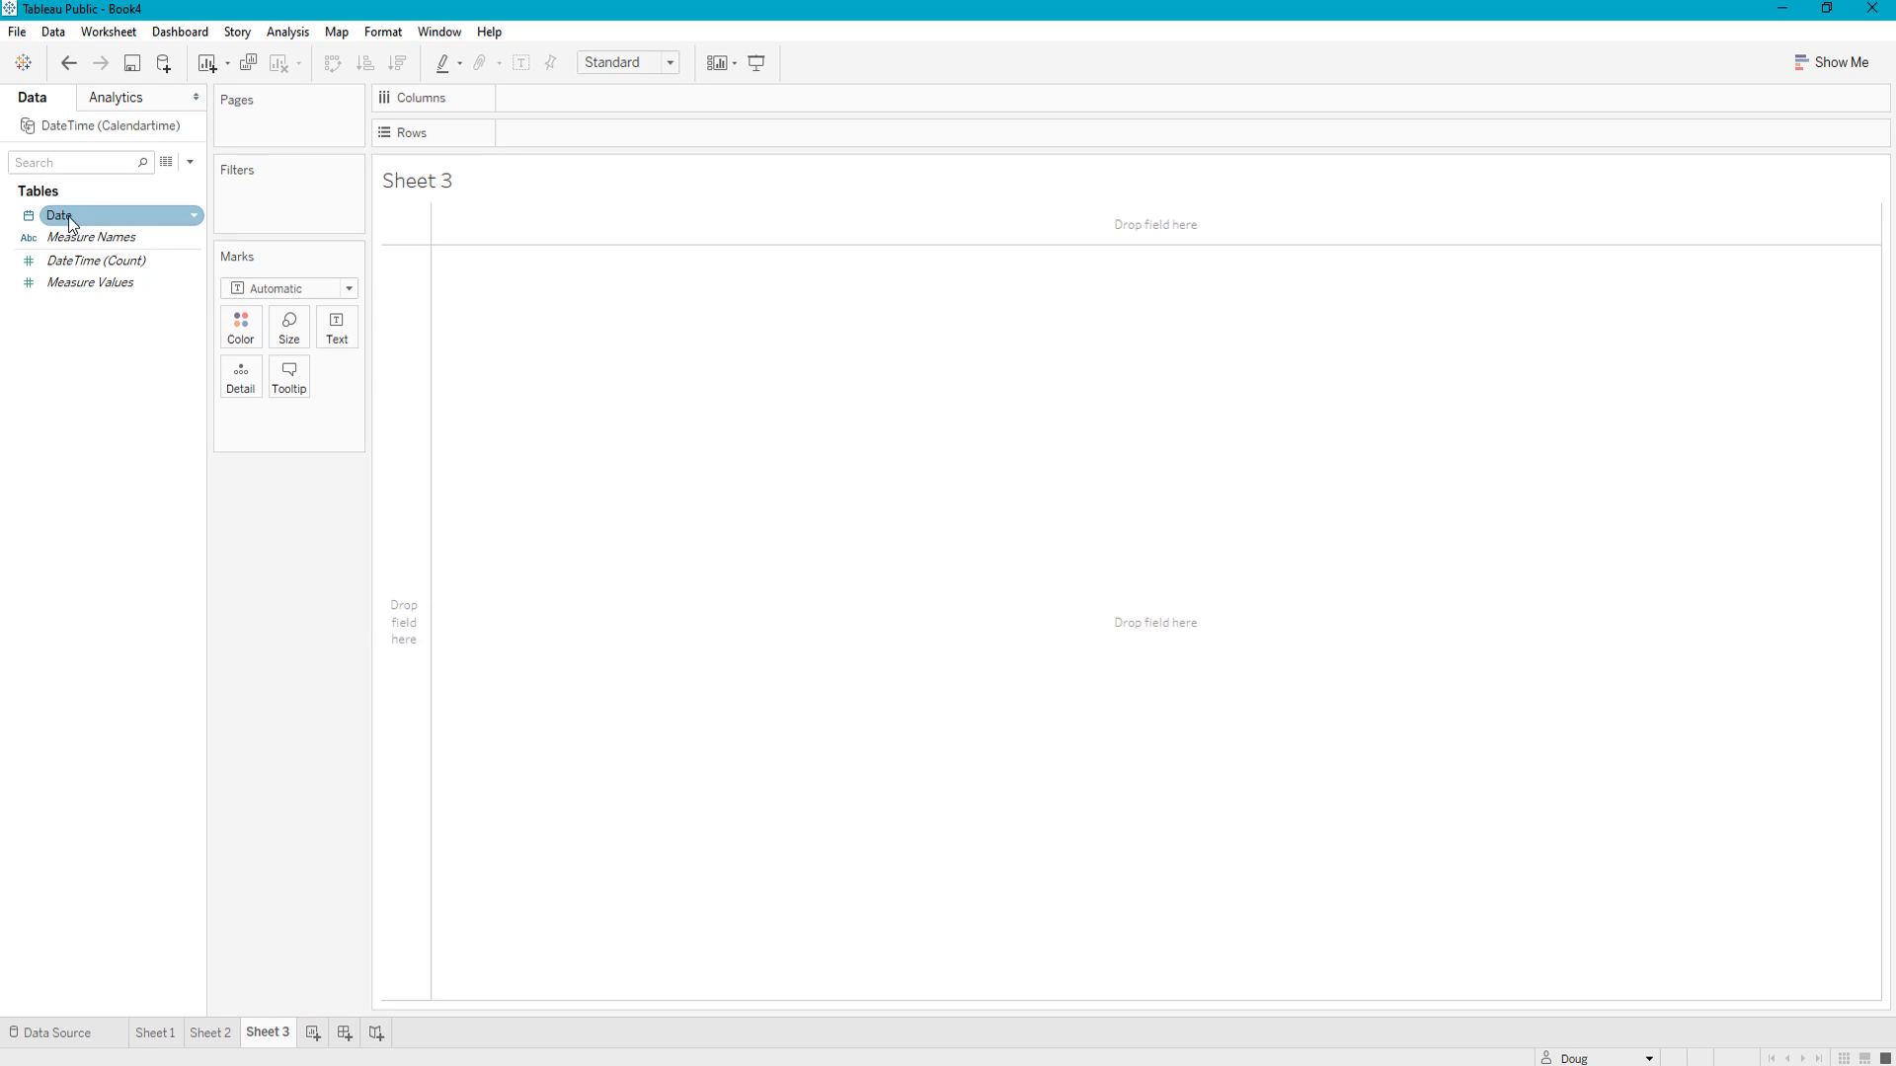
Step: Lay out MY(Date) and WEEKDAY(Date) across Columns so each month splits into weekday columns
left_click_drag(57, 215, 531, 100)
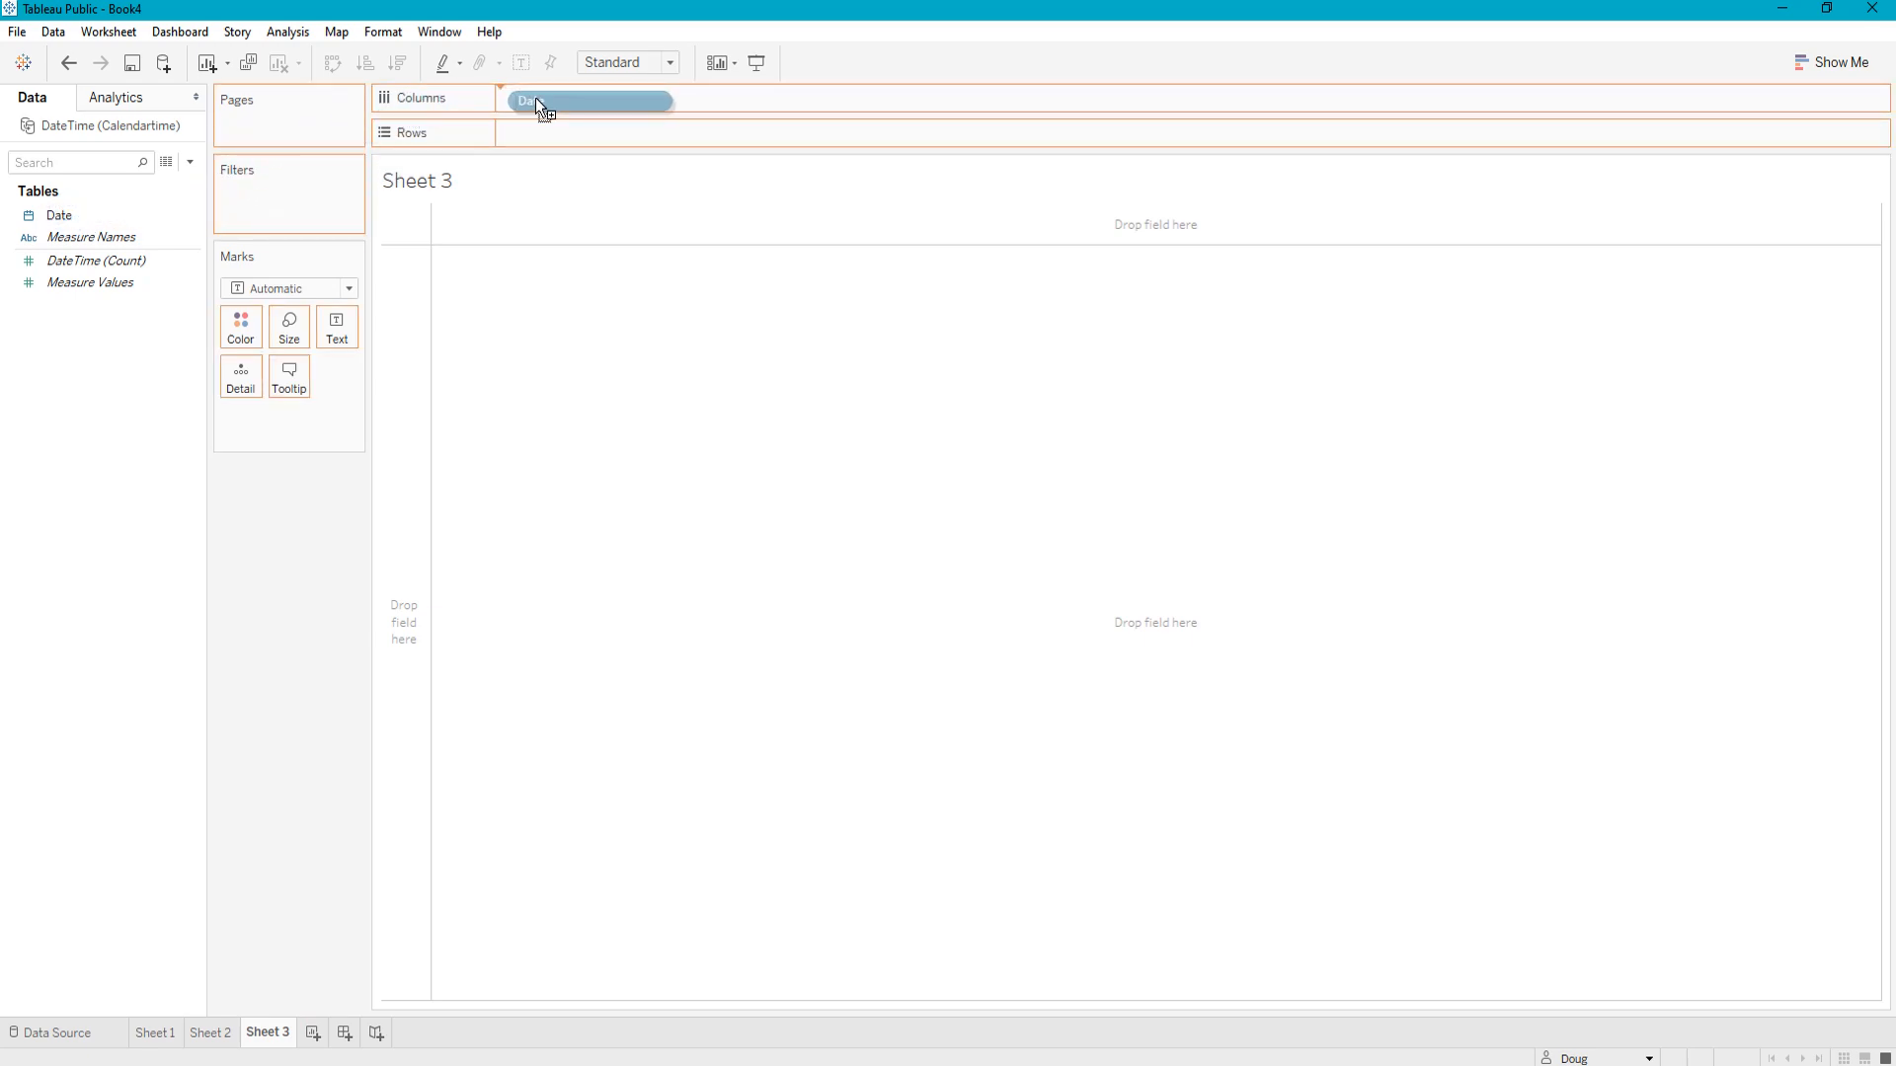
left_click_drag(531, 101, 589, 100)
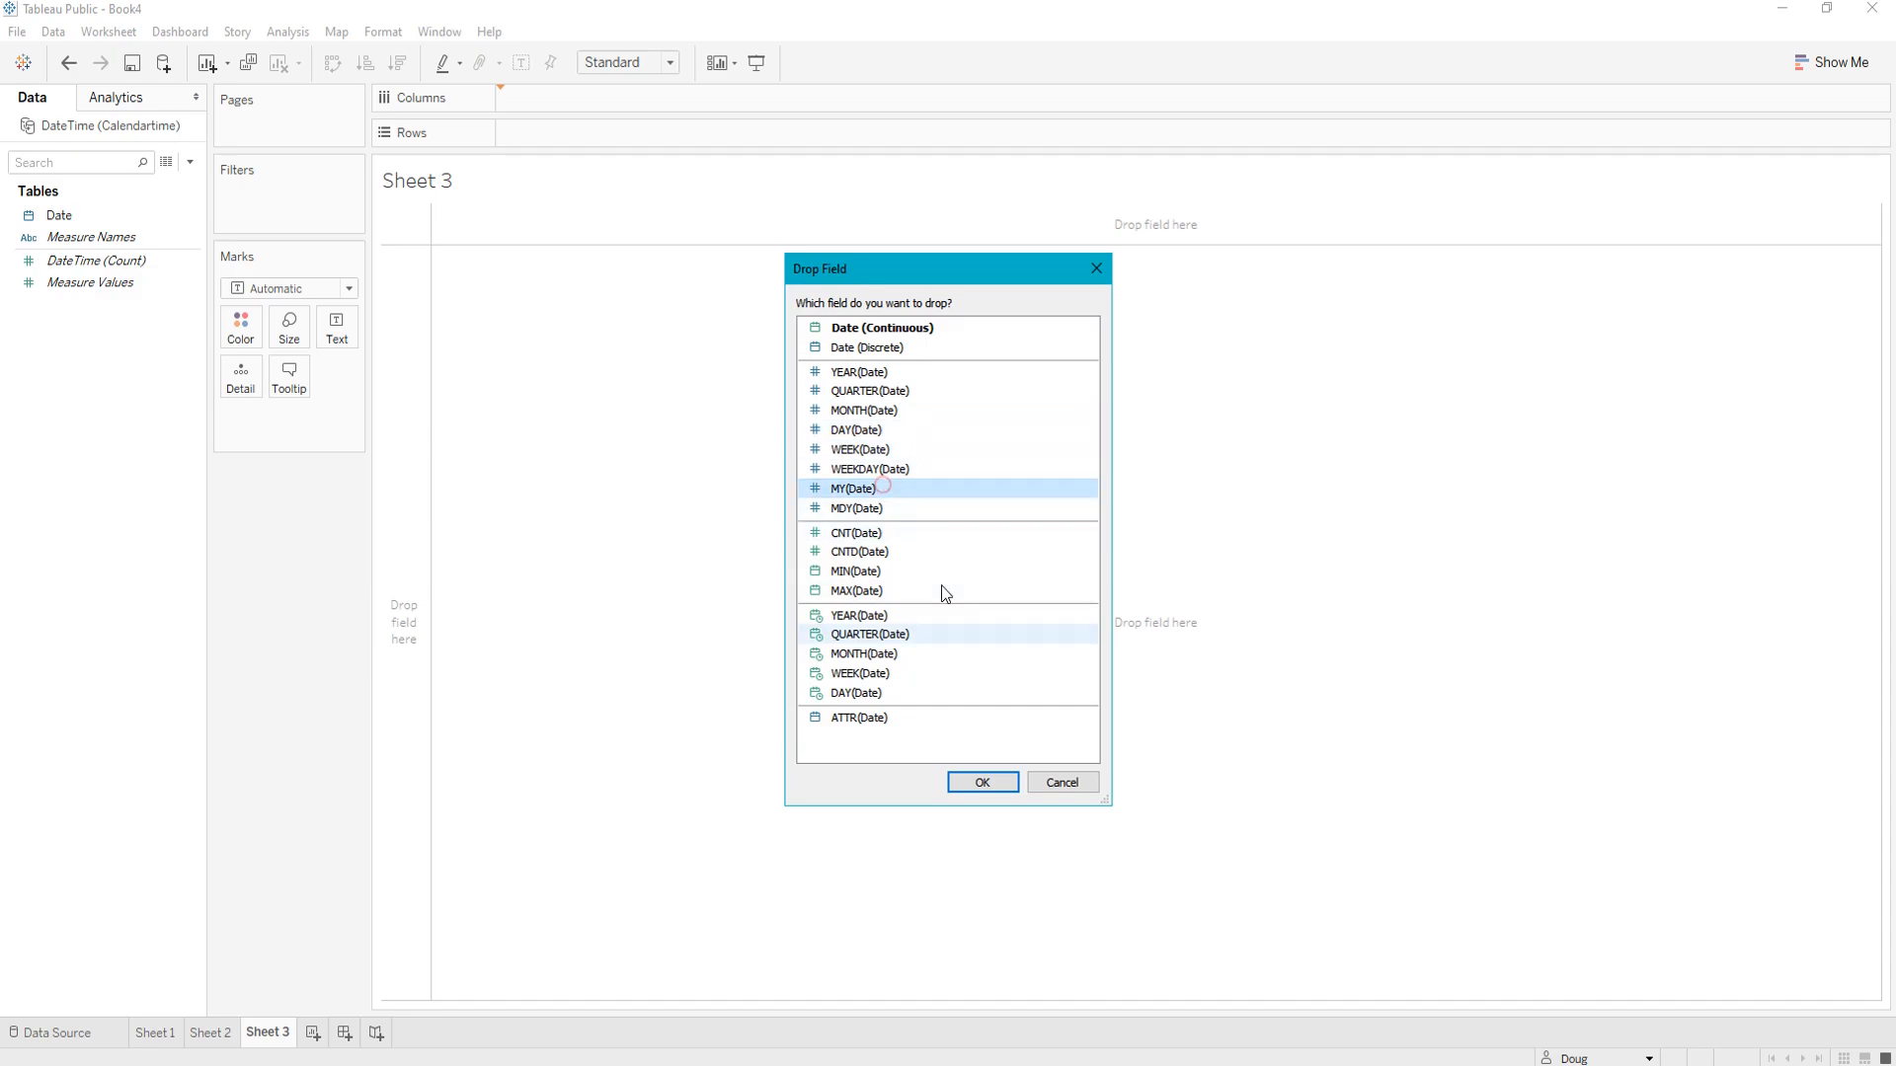
left_click(982, 782)
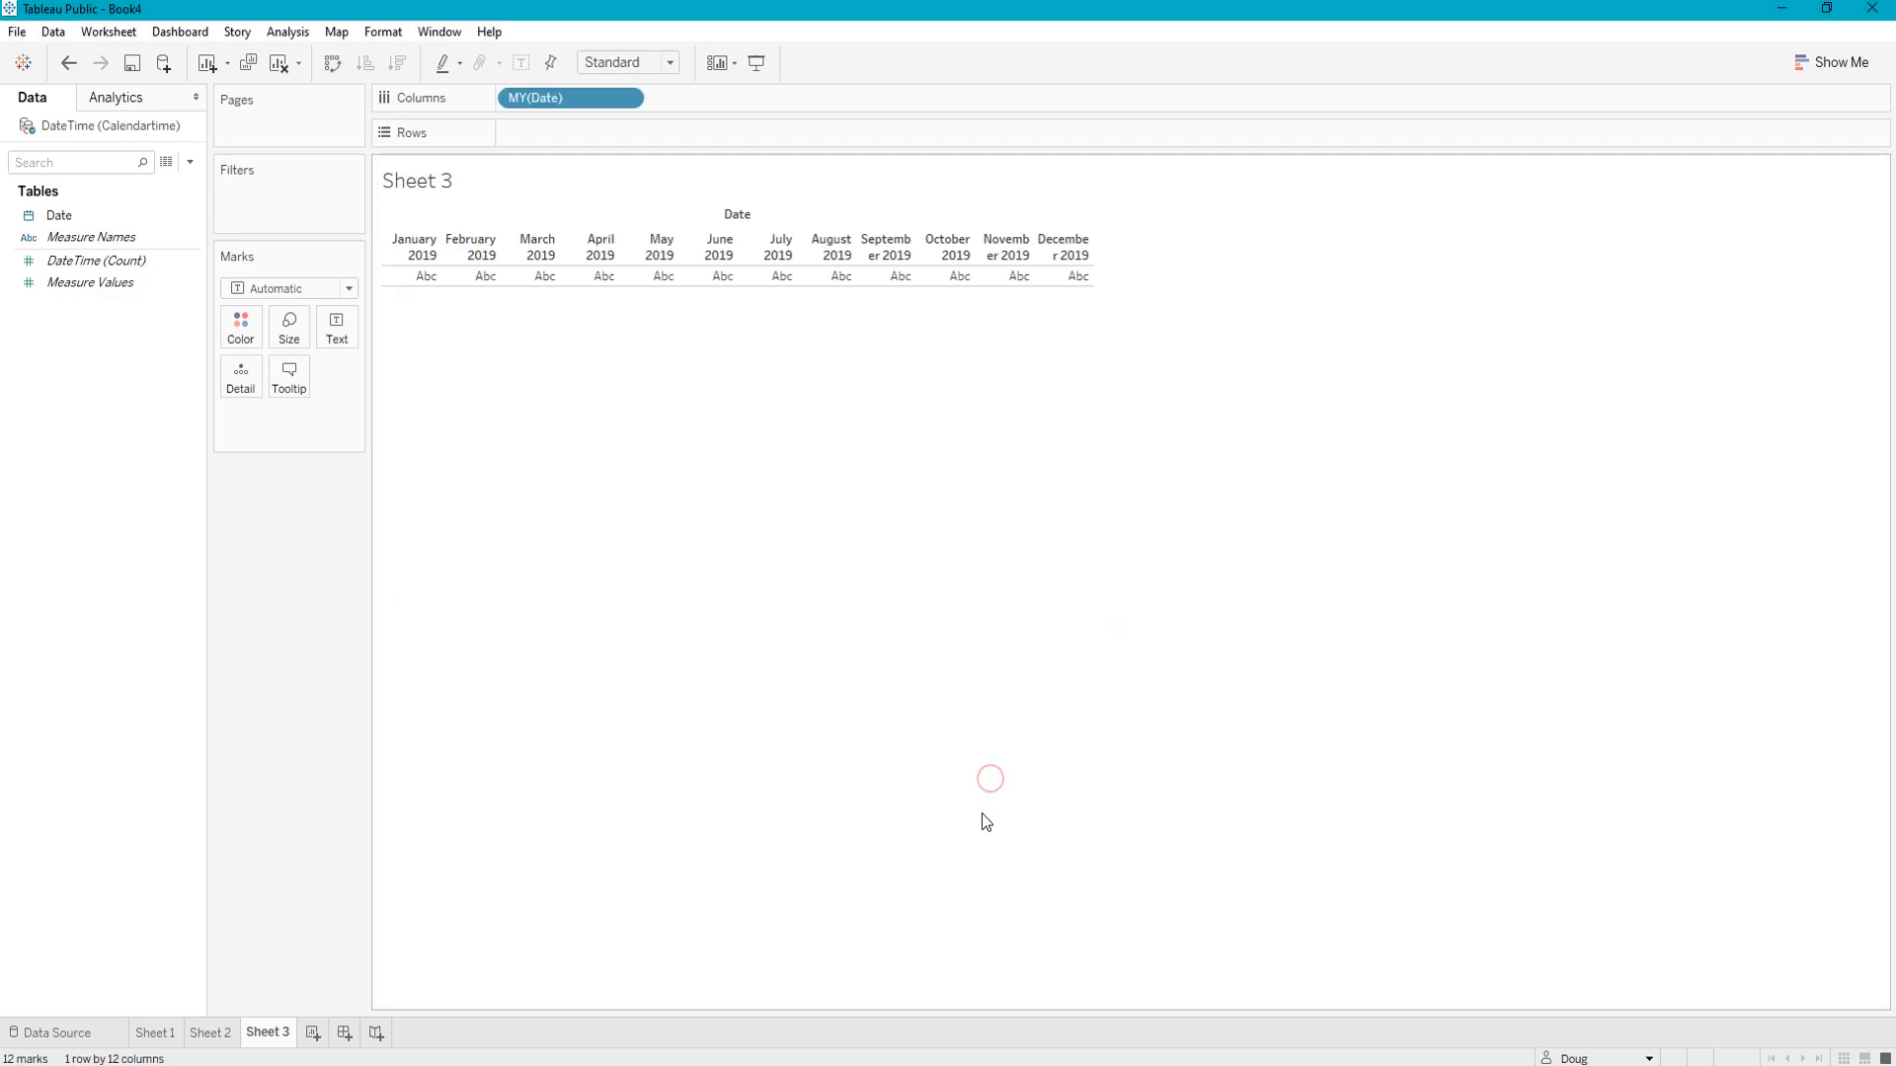
left_click(57, 217)
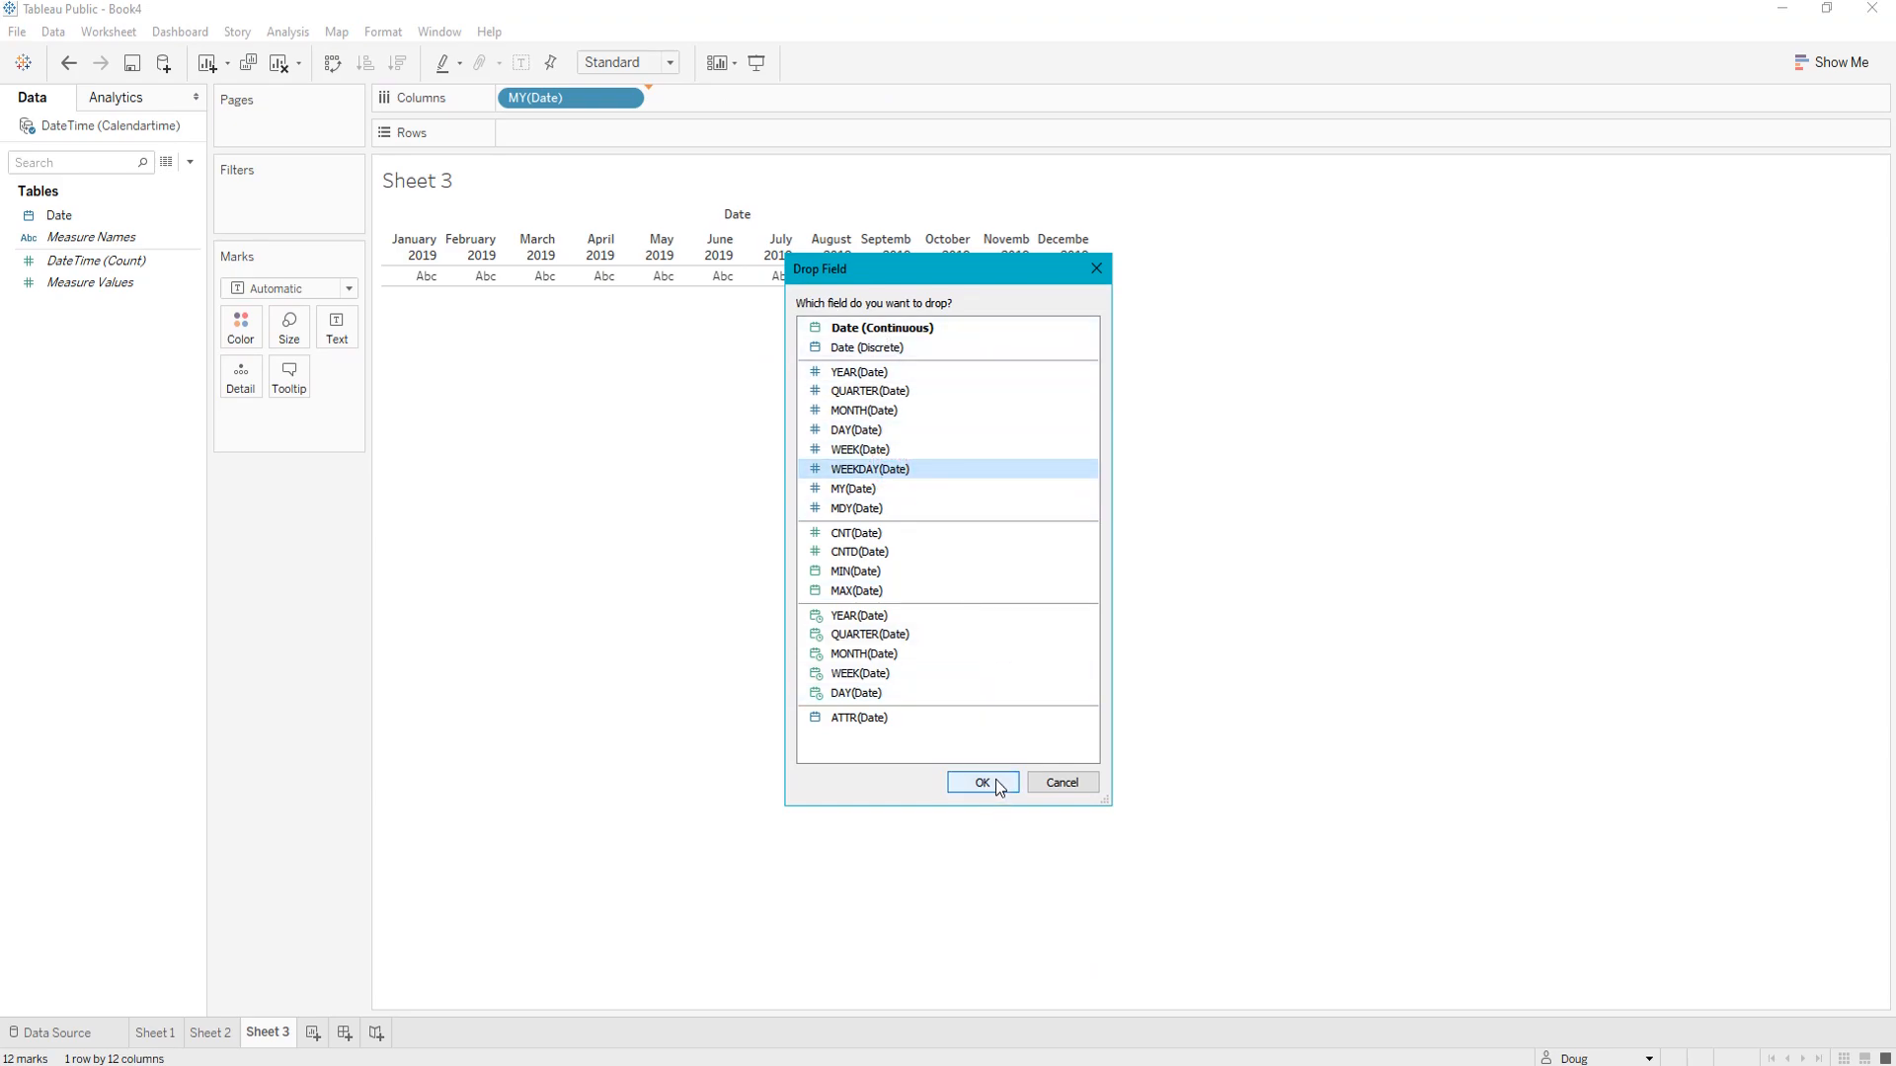
left_click(981, 782)
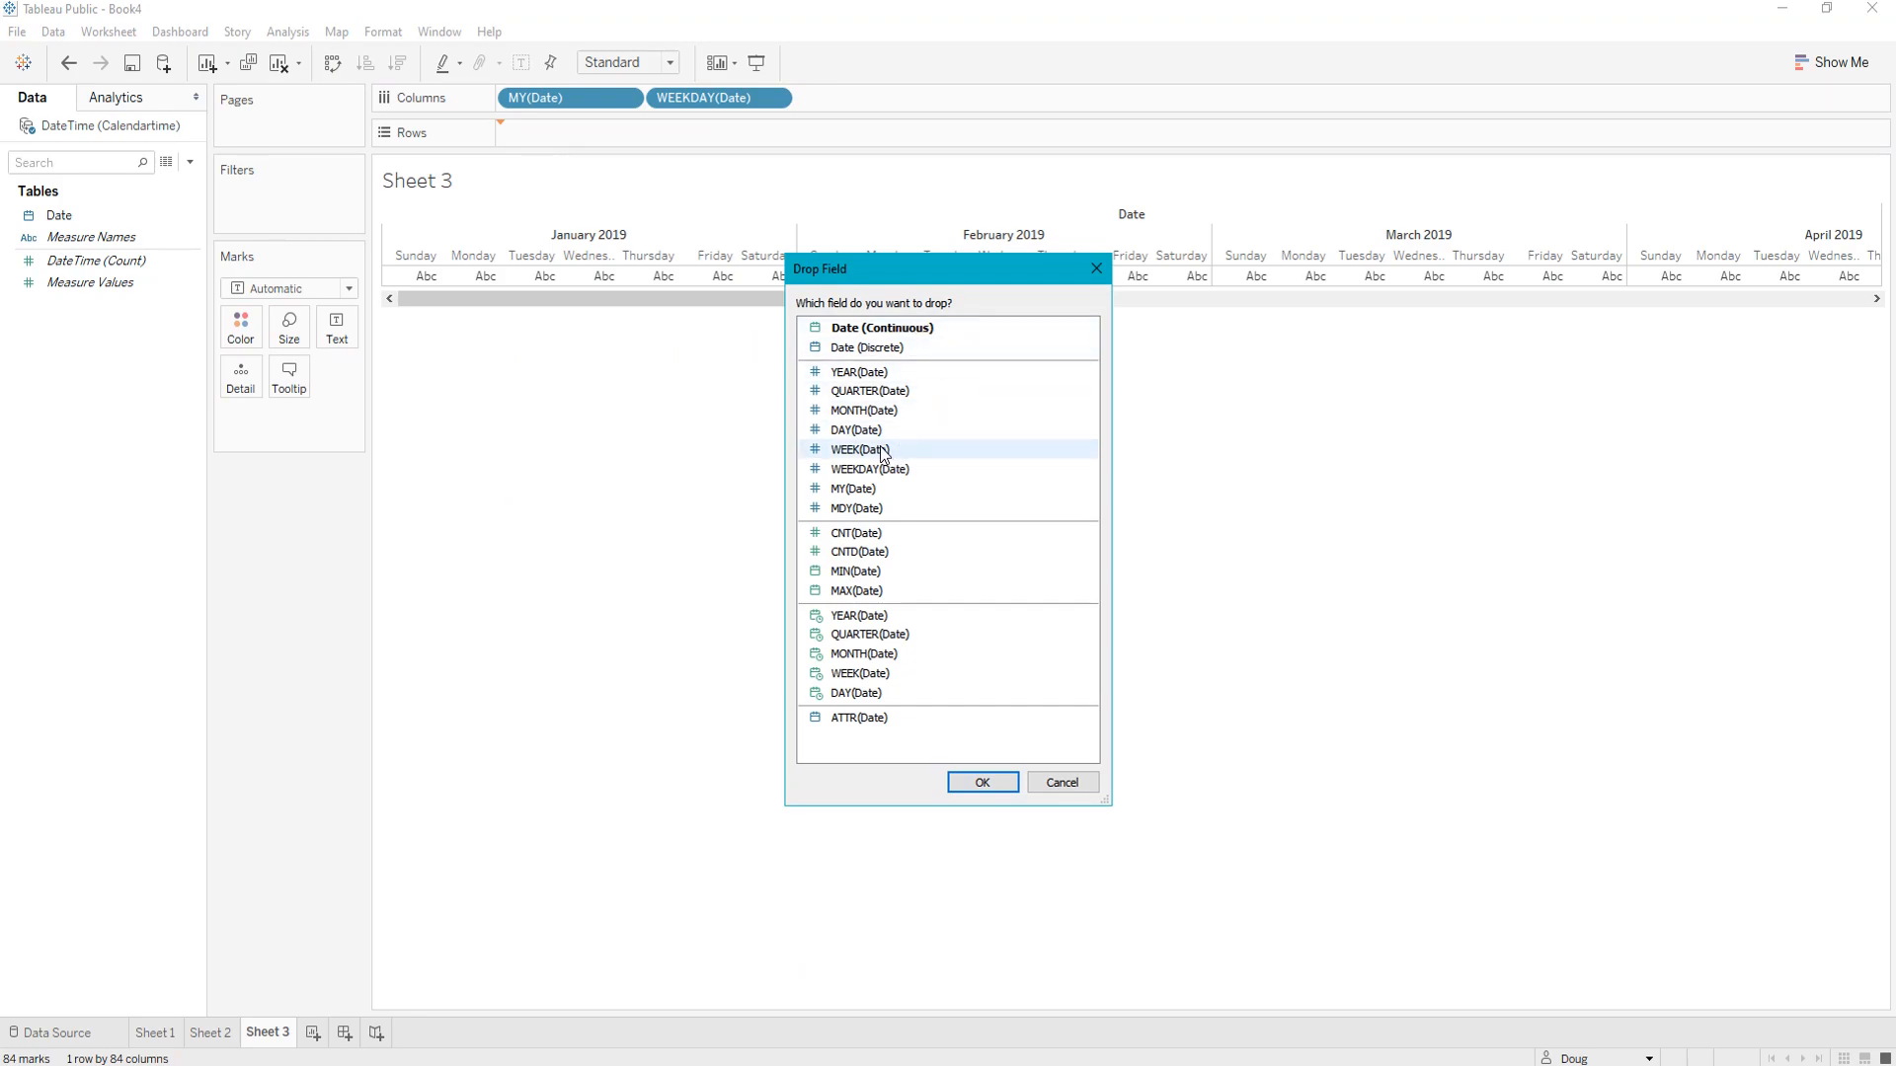
Step: Place WEEK(Date) on Rows, giving a 2019 calendar grid with 365 marks
left_click(982, 782)
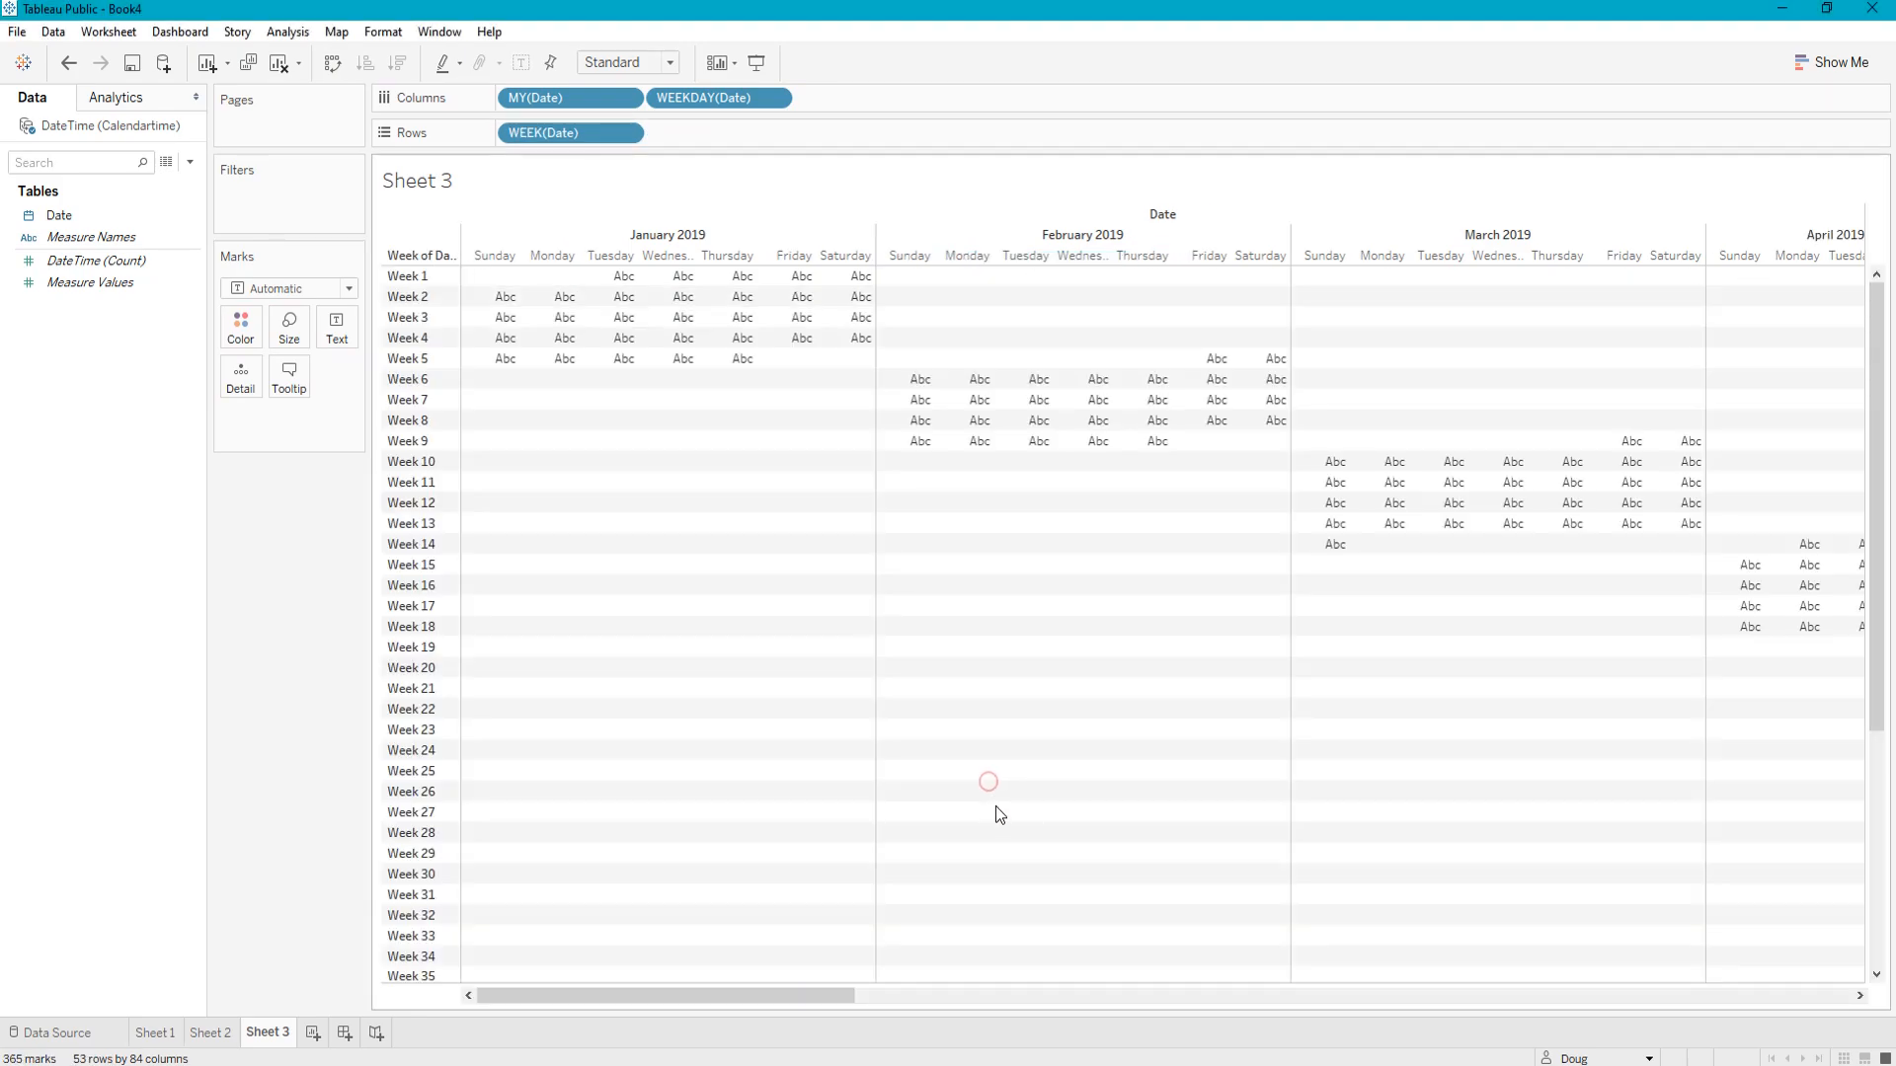
left_click(91, 235)
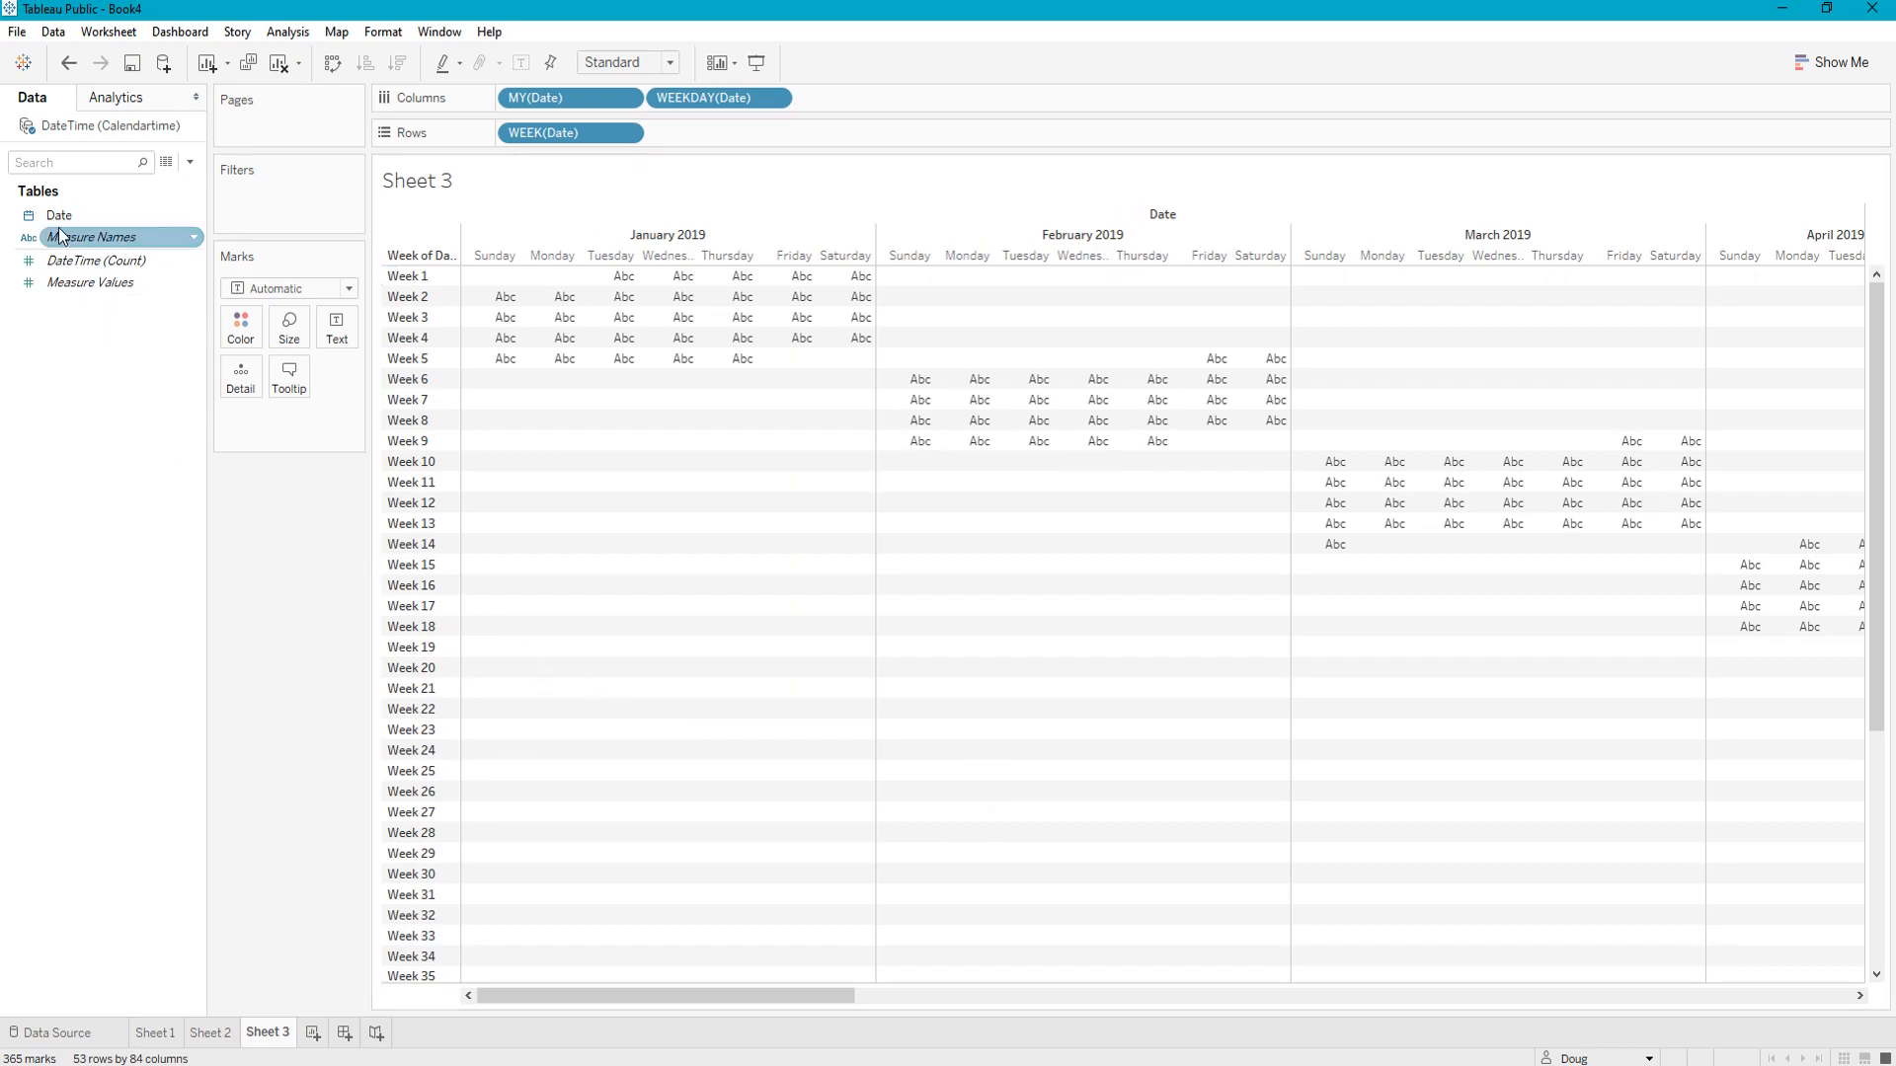
Step: Add a MONTH(Date) filter with all twelve months of 2019 kept
left_click(57, 215)
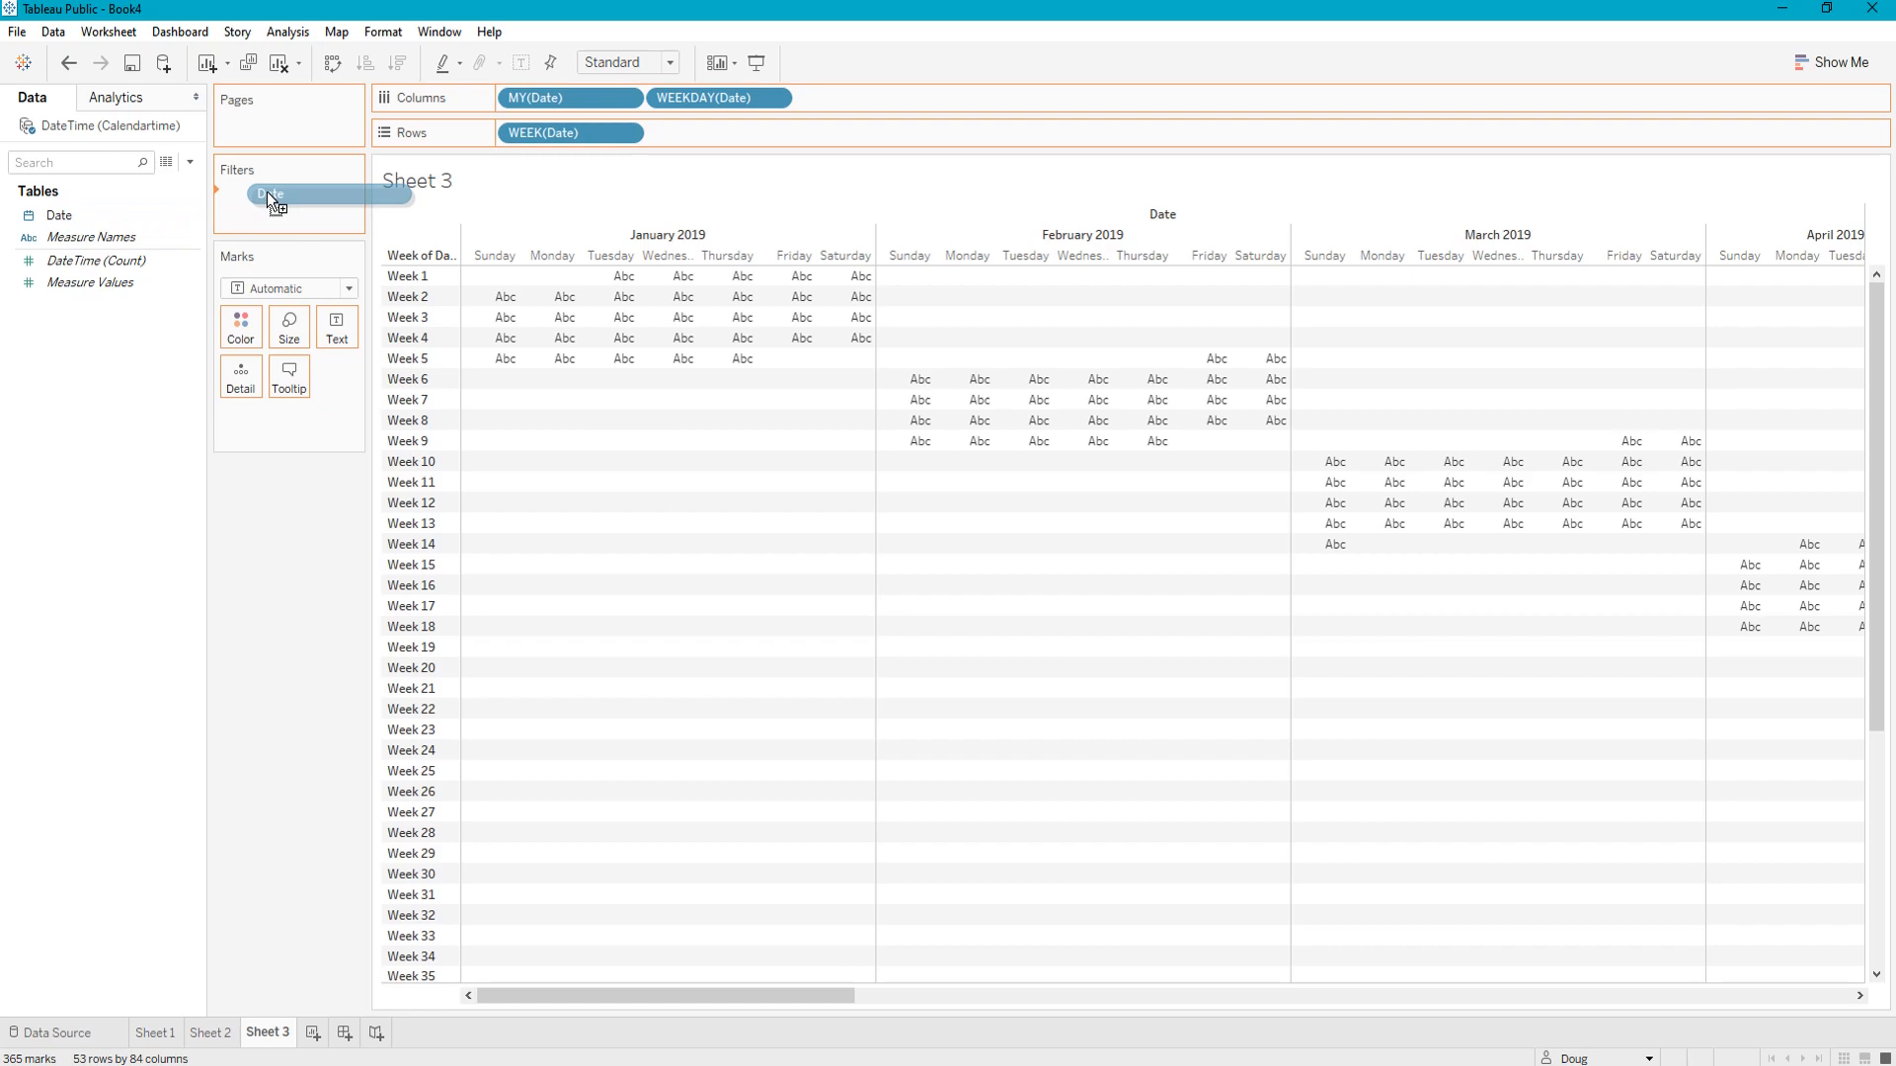
left_click(272, 196)
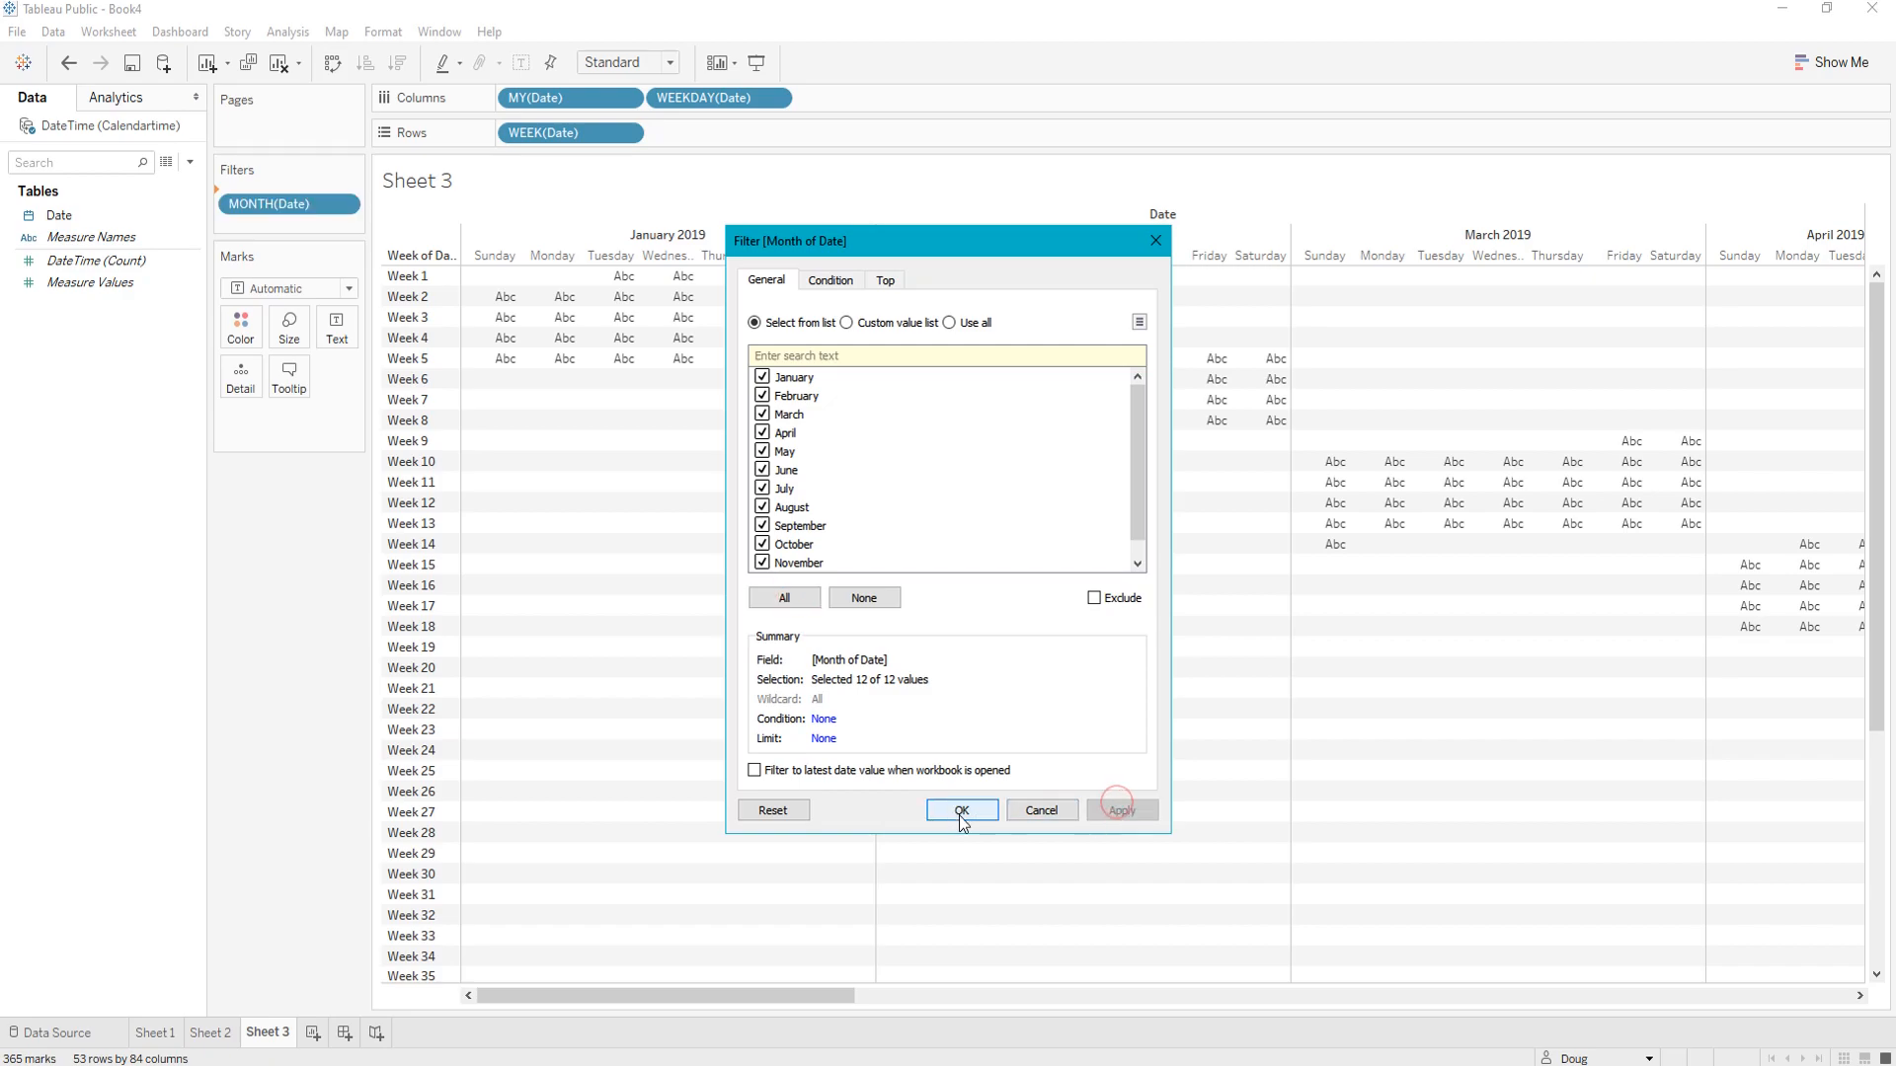
left_click(959, 809)
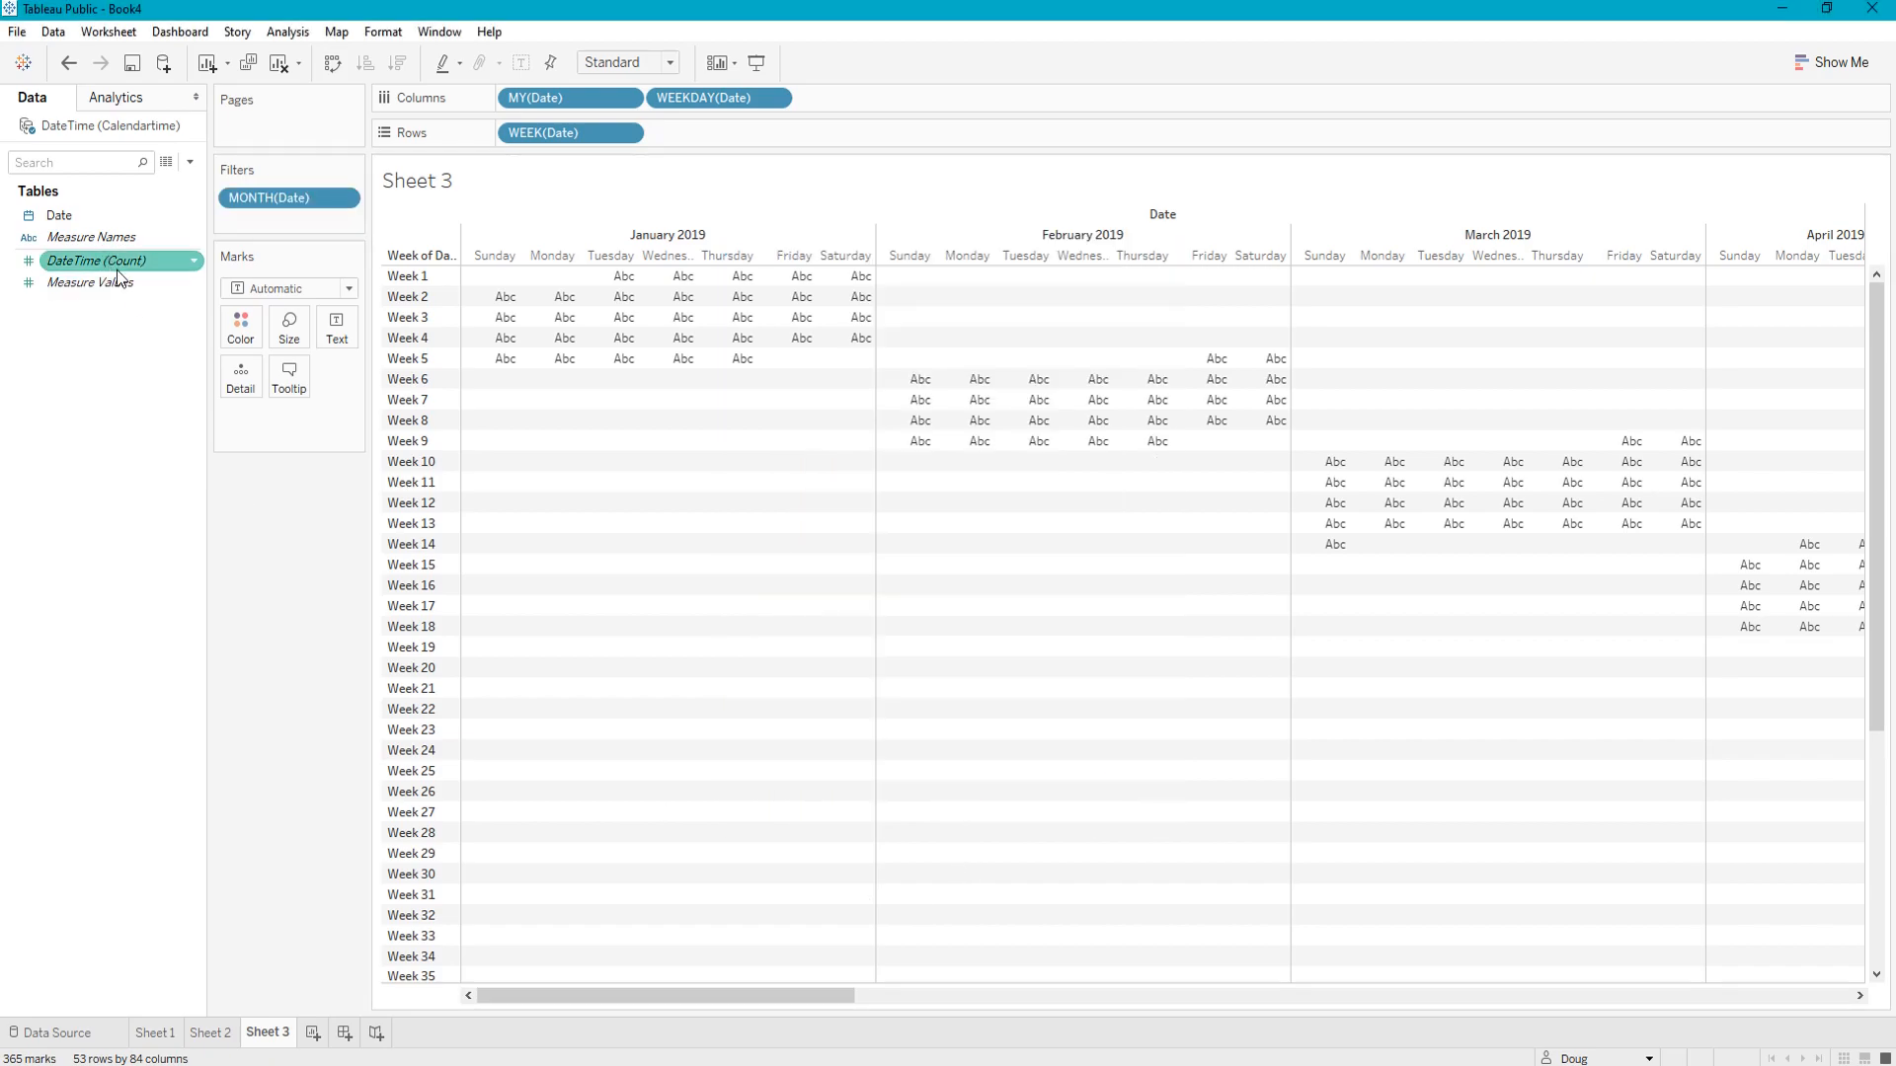
Step: Colour days by continuous QUARTER(Date), label them with DAY(Date), and use Square marks
left_click(57, 216)
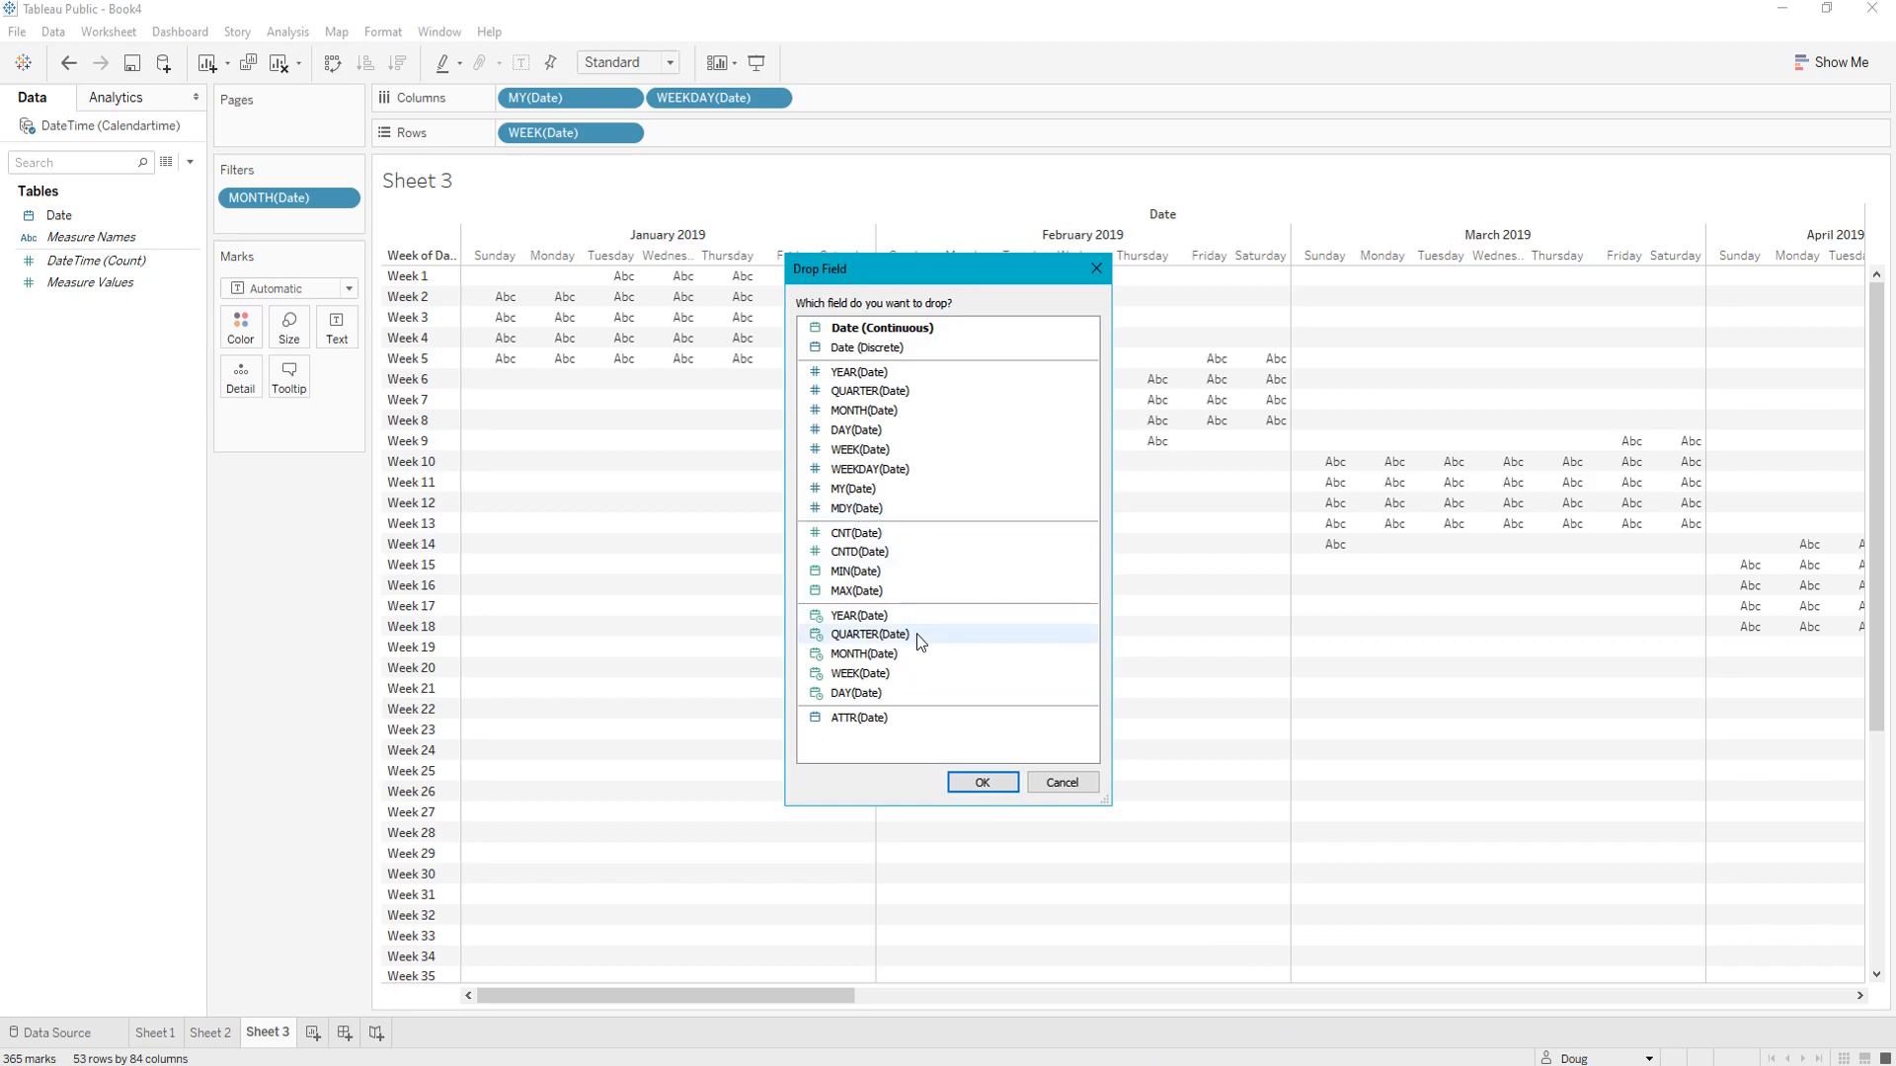
left_click(981, 782)
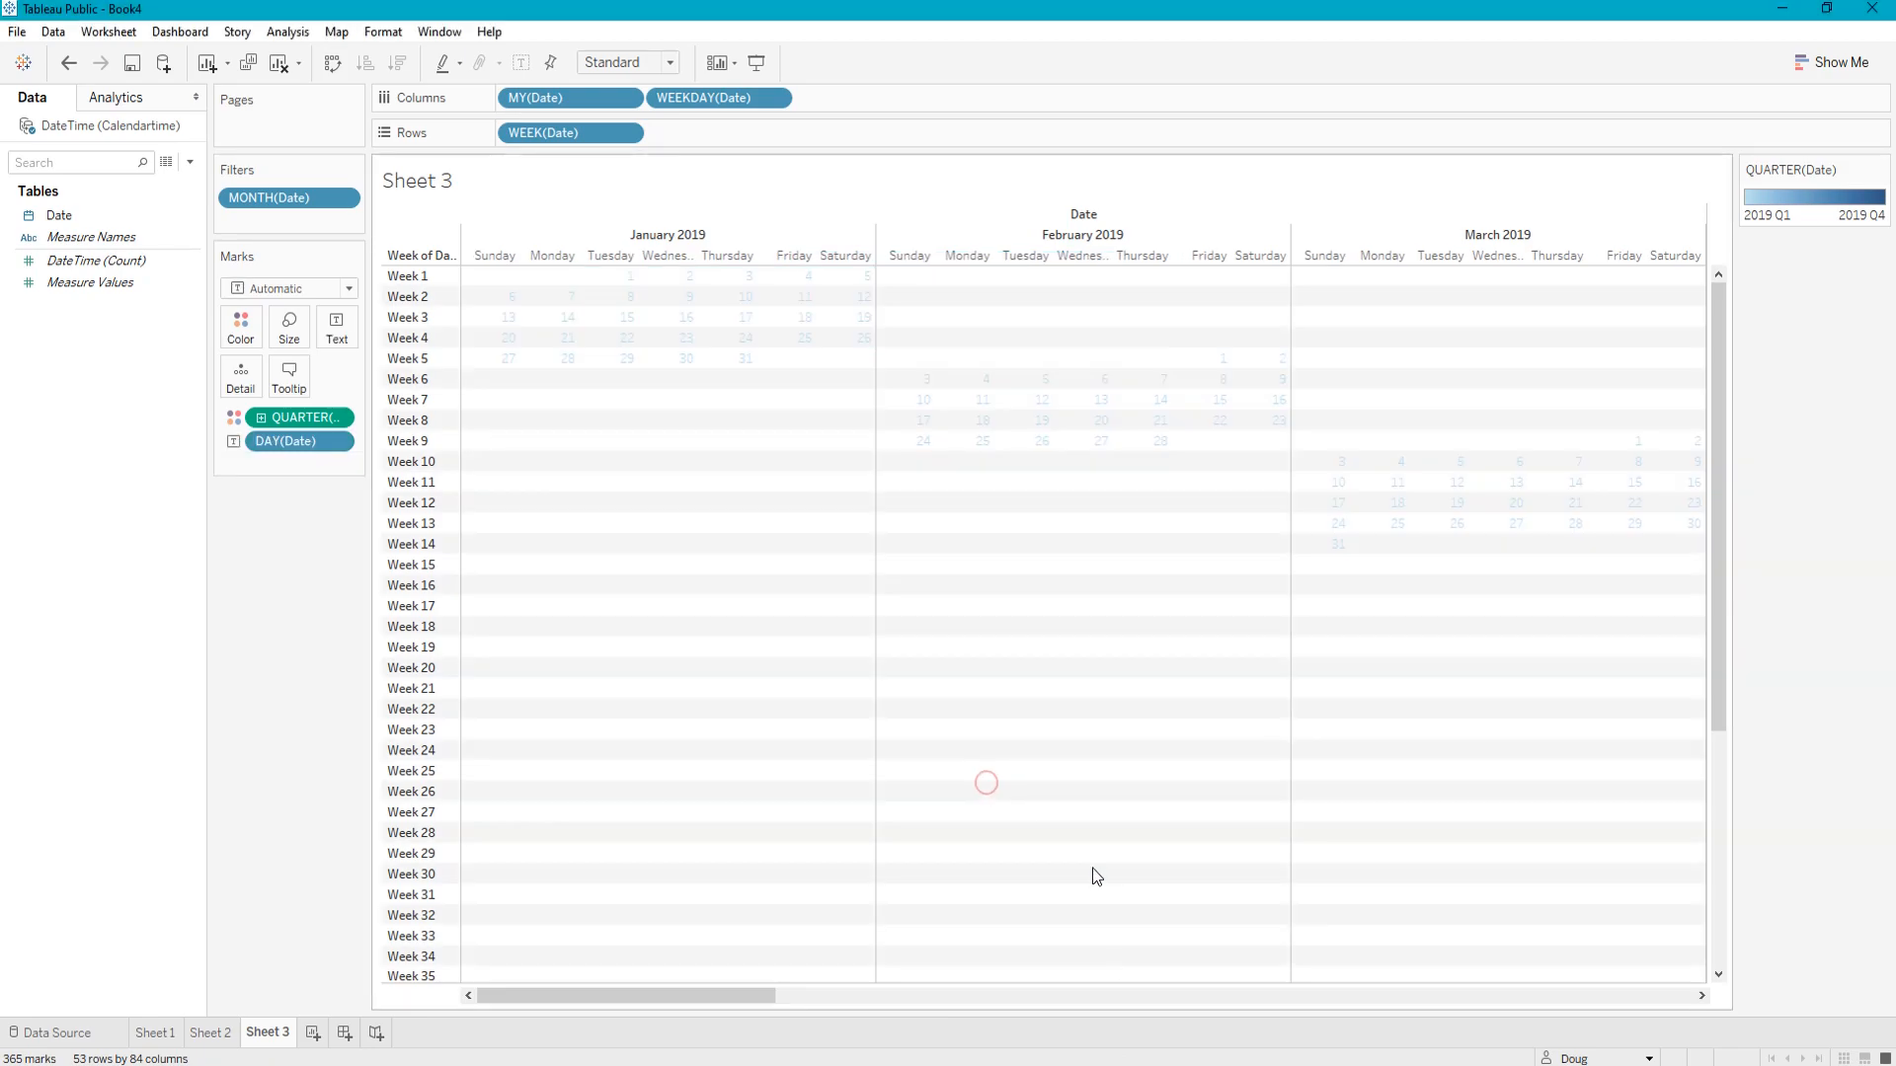
left_click(288, 288)
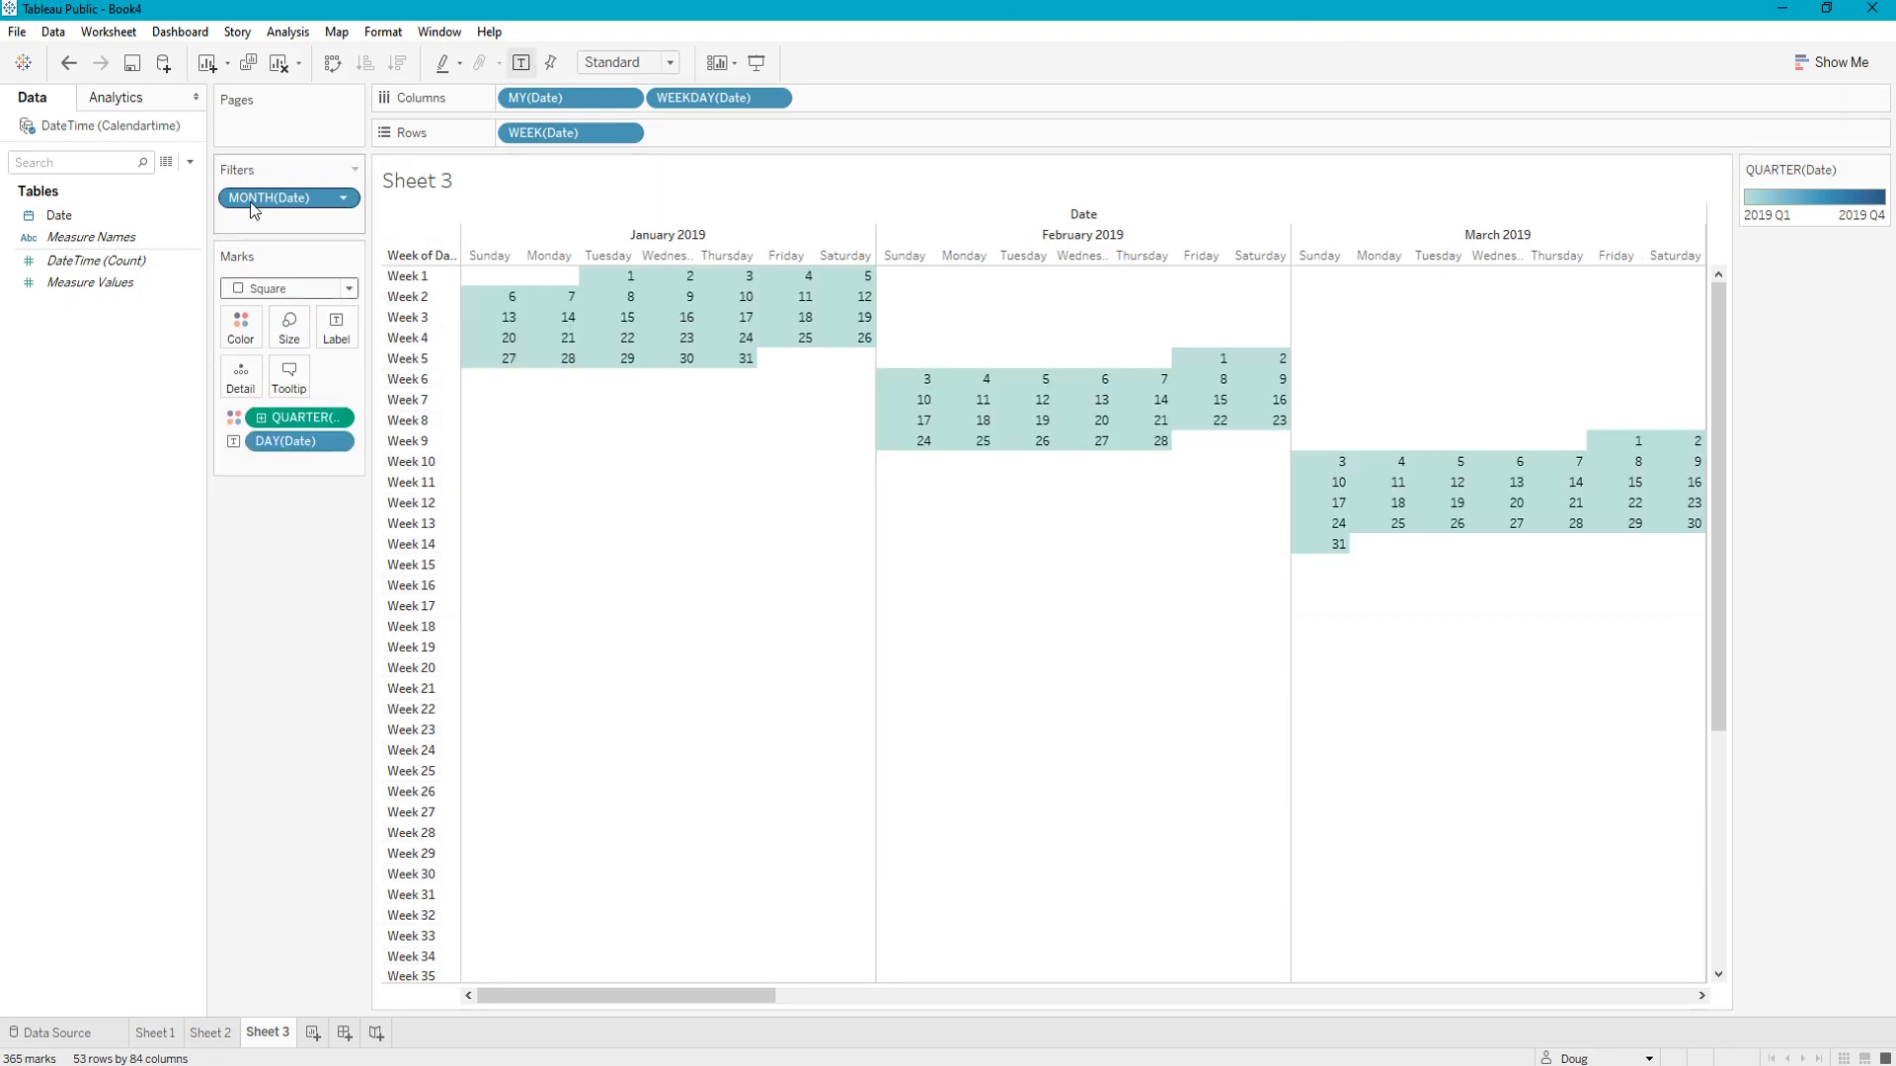
Step: Show the MONTH(Date) filter card and keep only February 2019 ticked
left_click(343, 197)
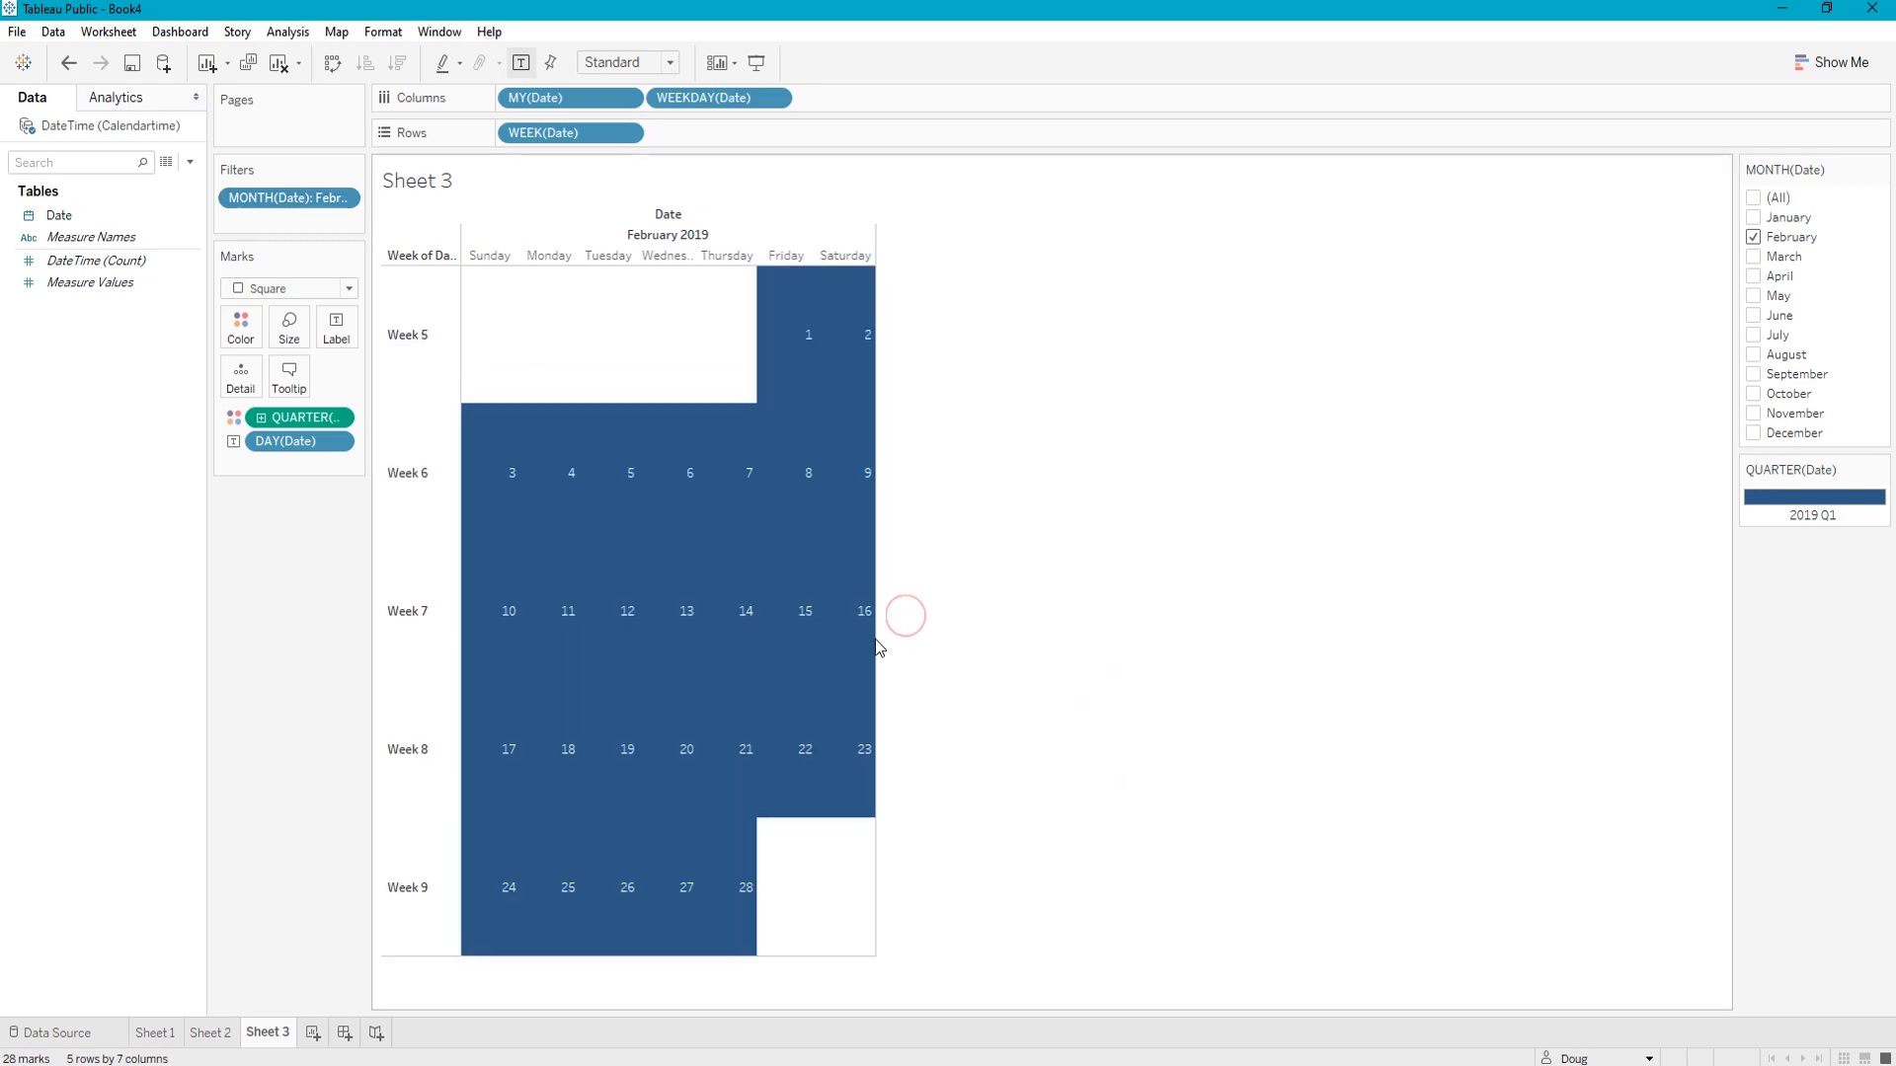
mouse_move(1536, 737)
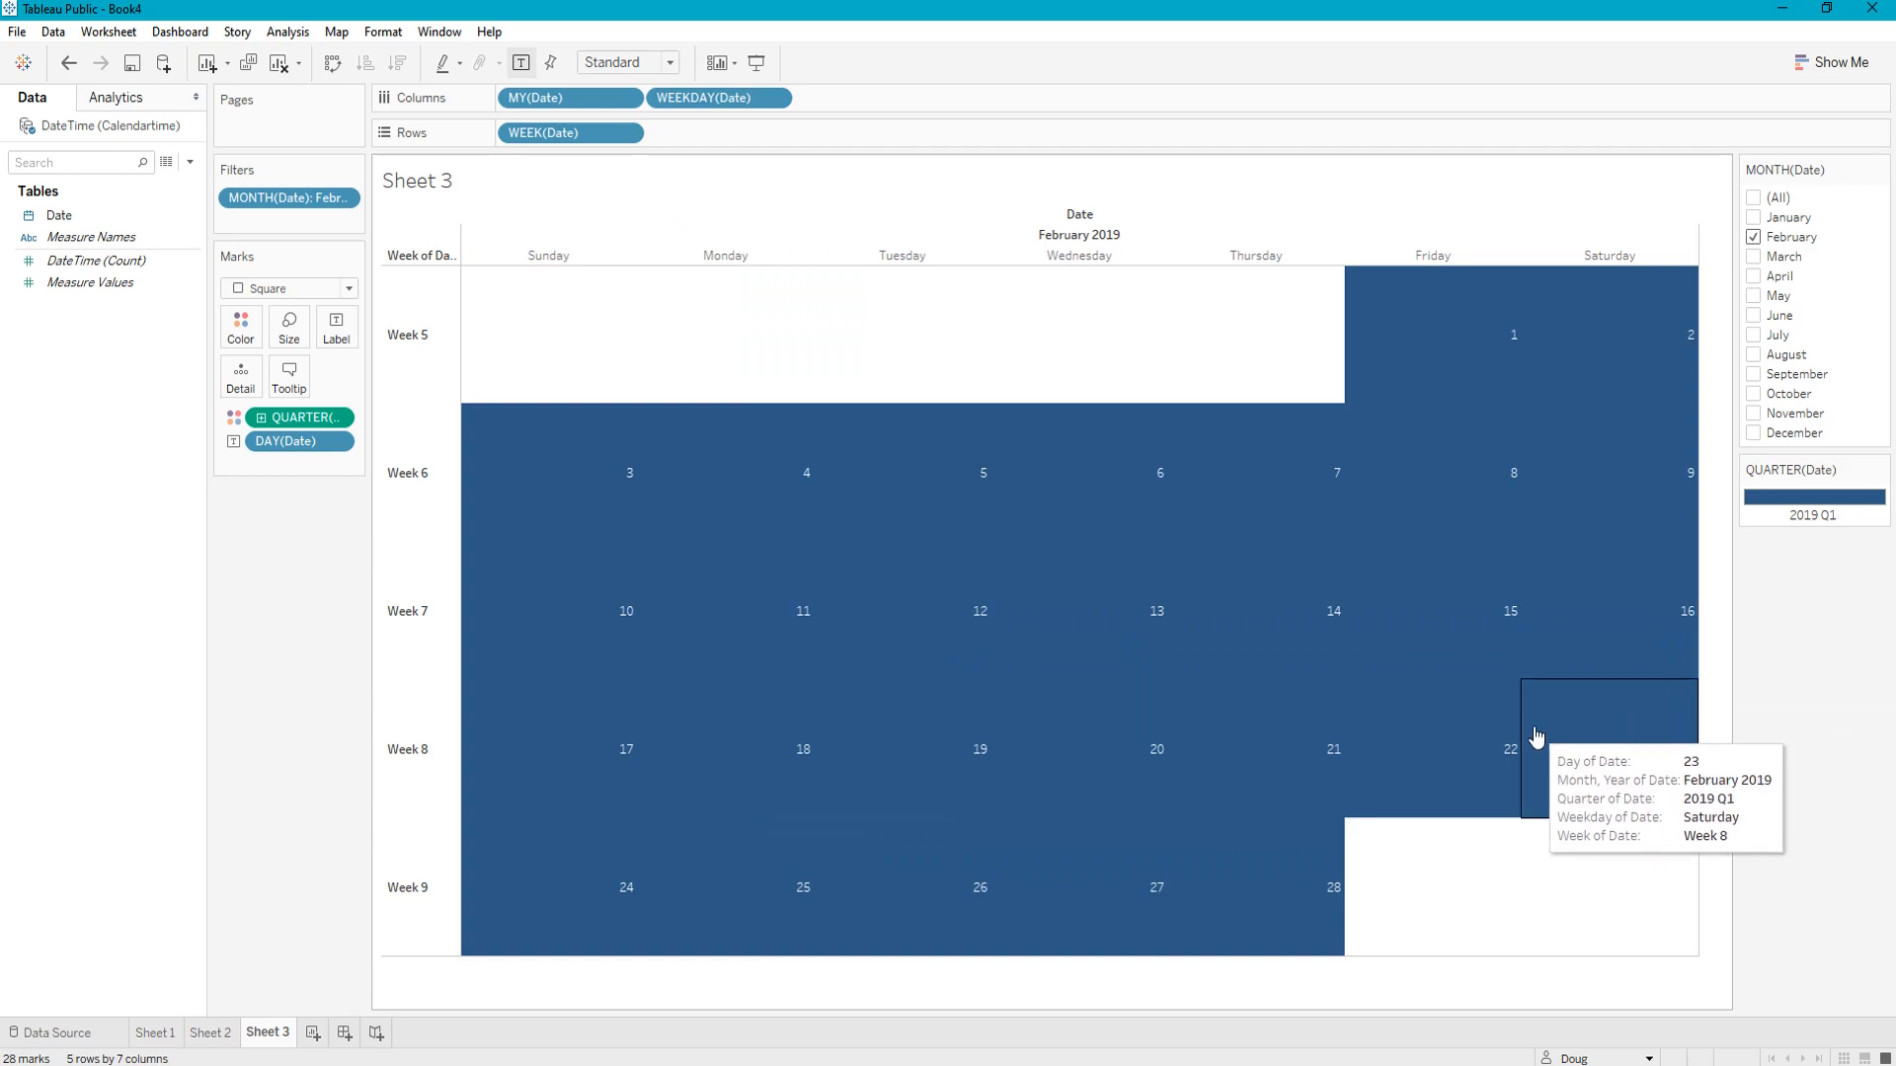
Step: Give the day squares a pale light border colour from the Marks Color settings
left_click(239, 326)
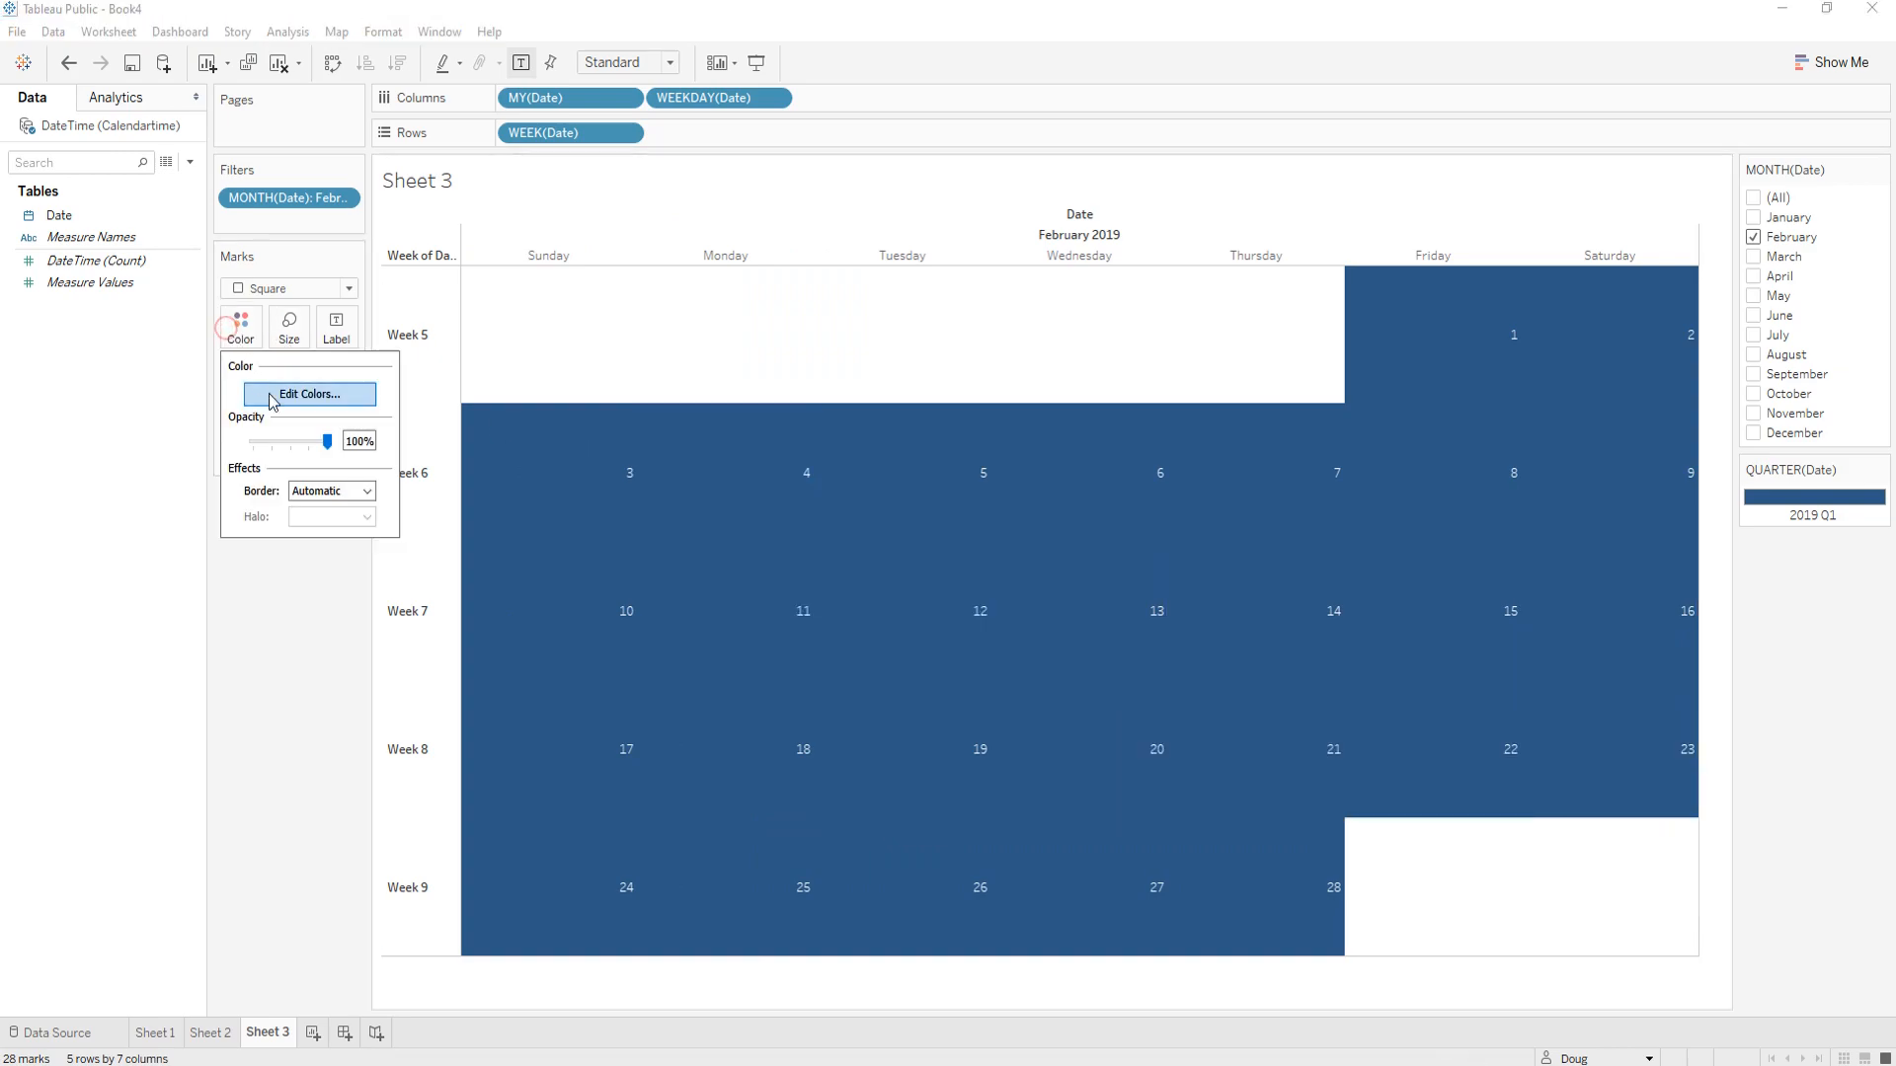
left_click(366, 492)
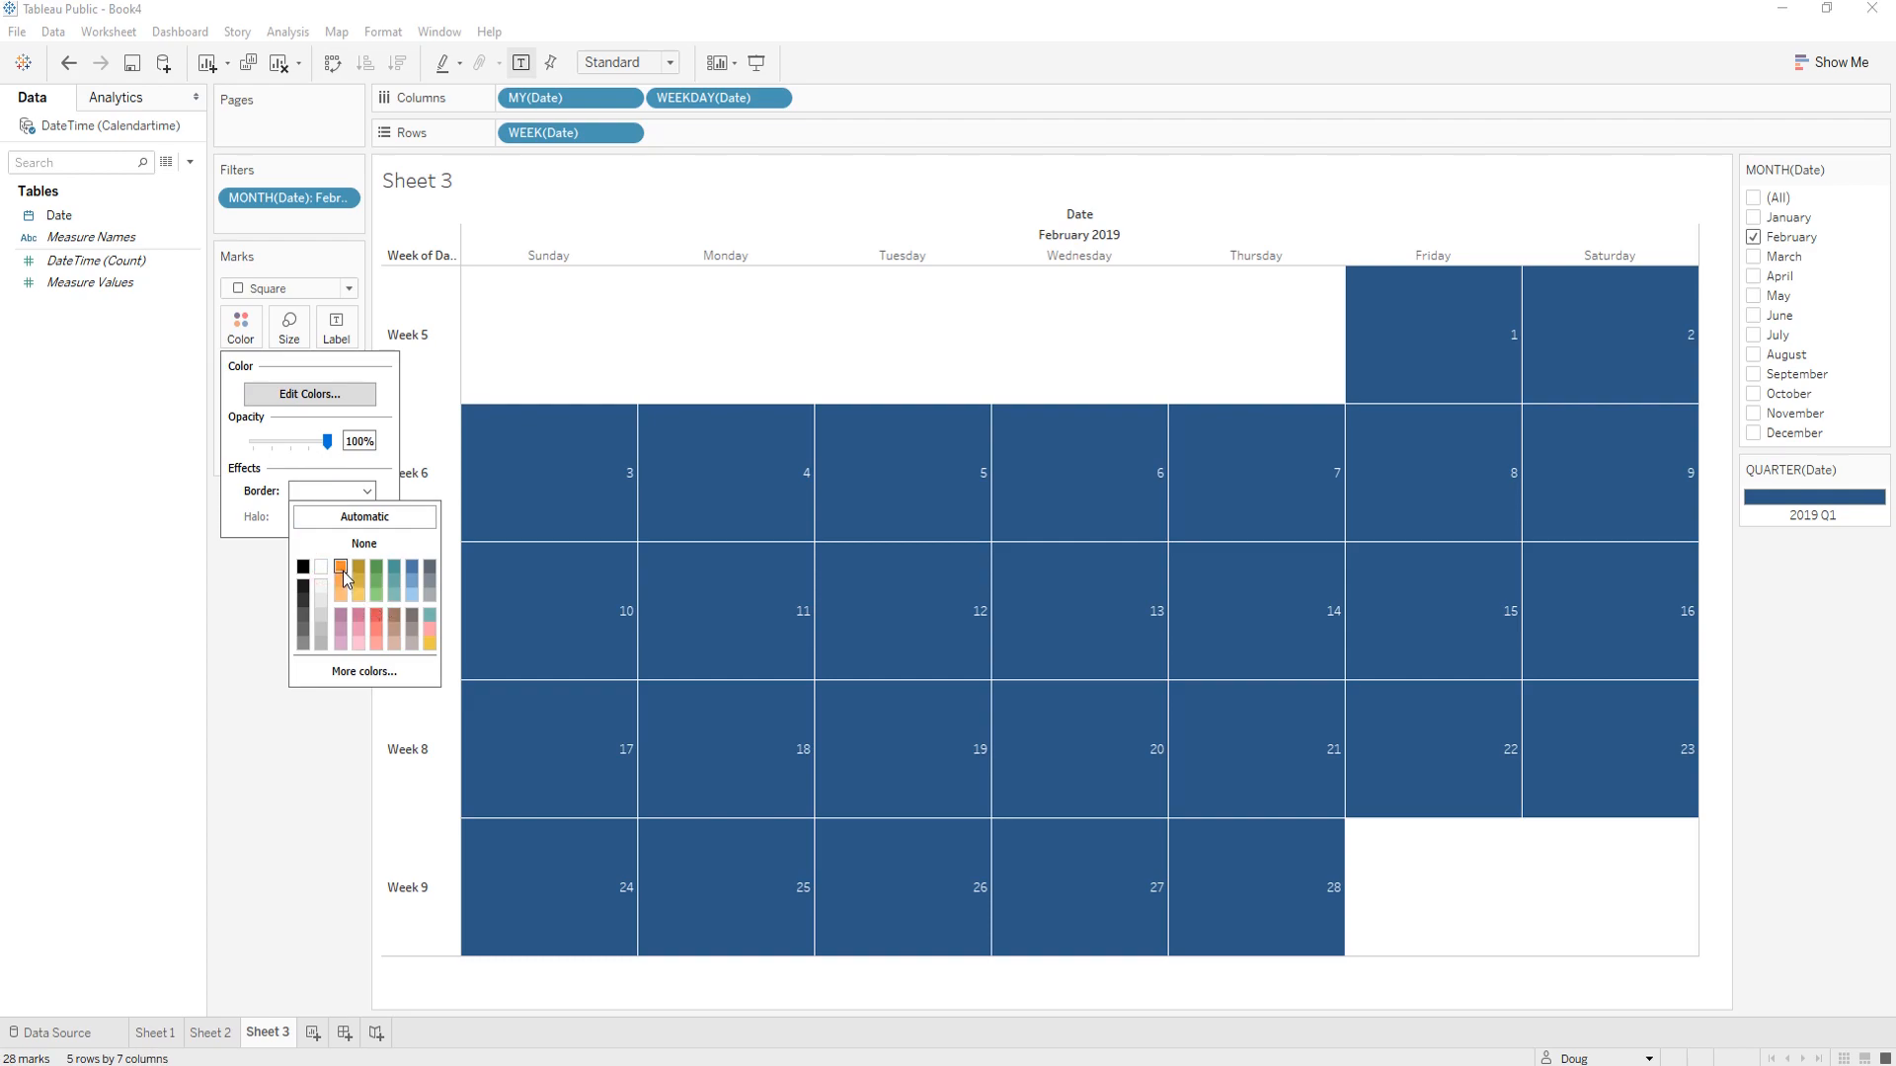
left_click(340, 588)
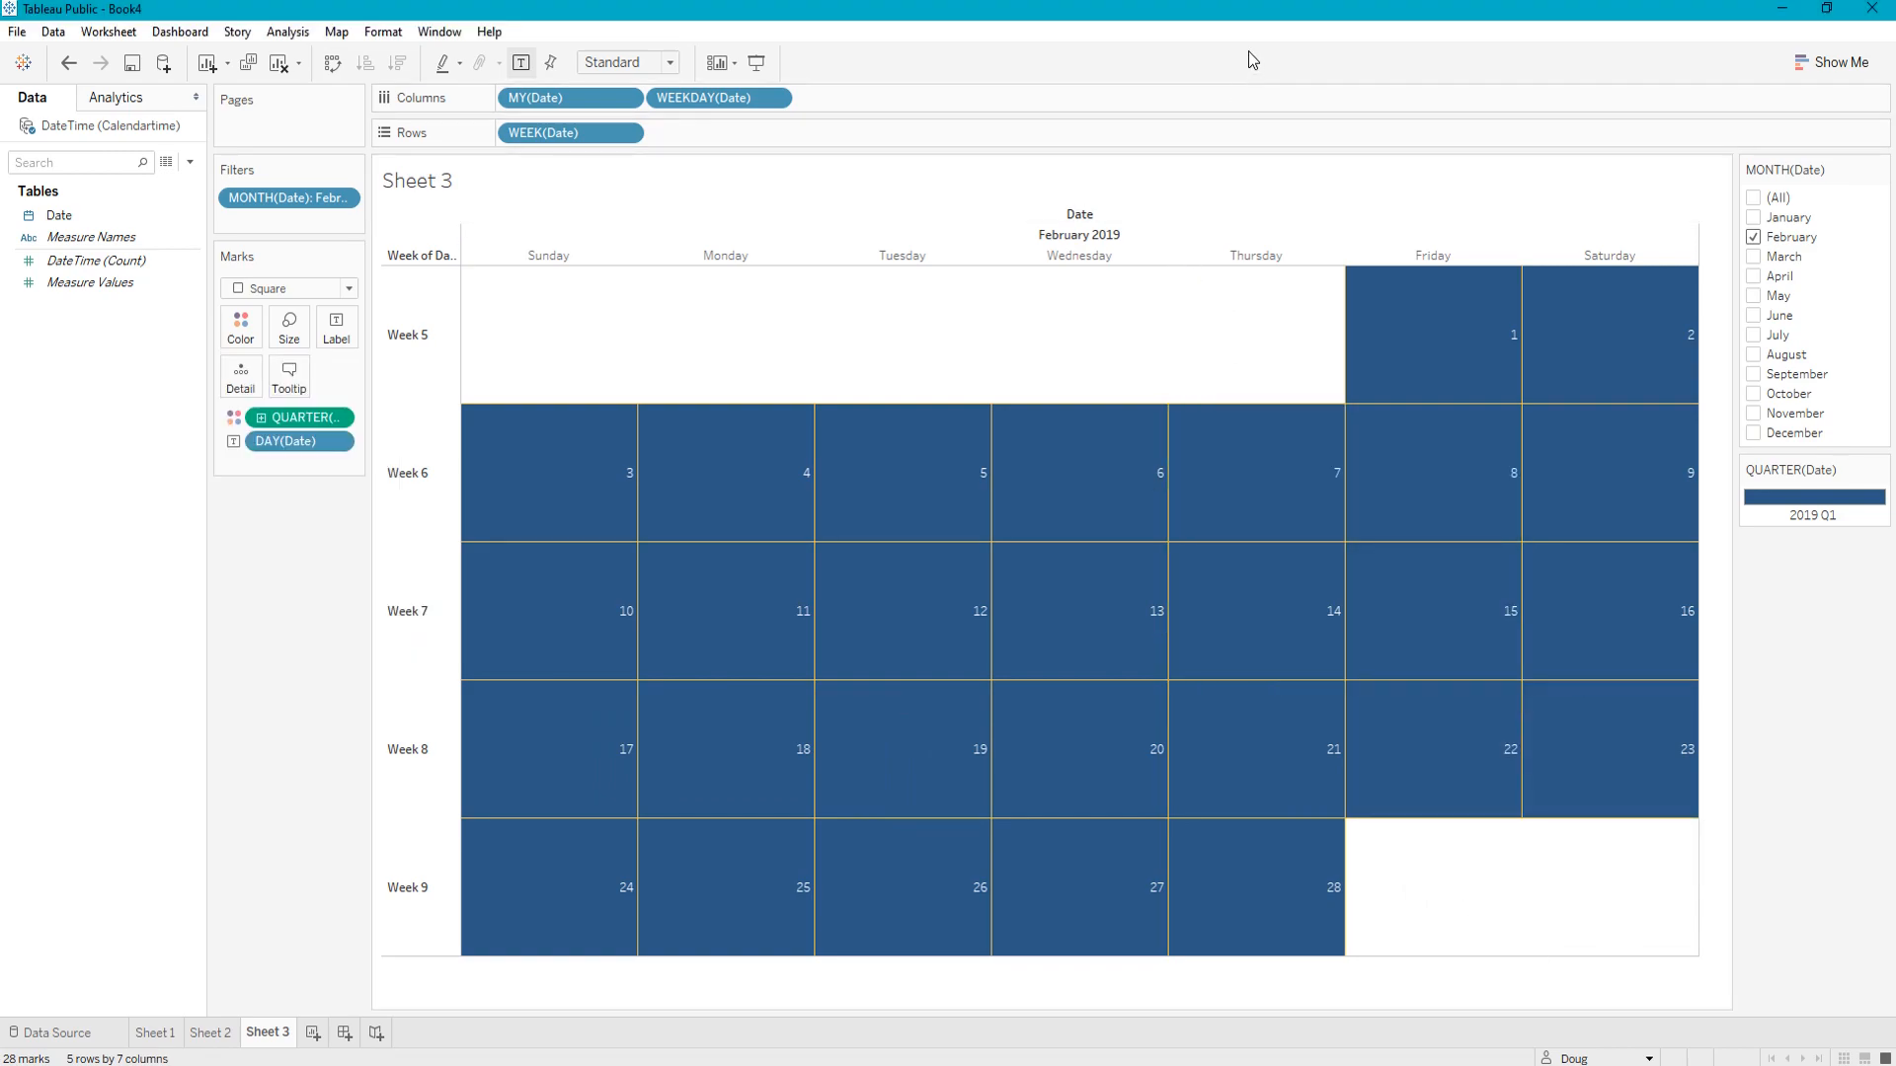
mouse_move(1206, 594)
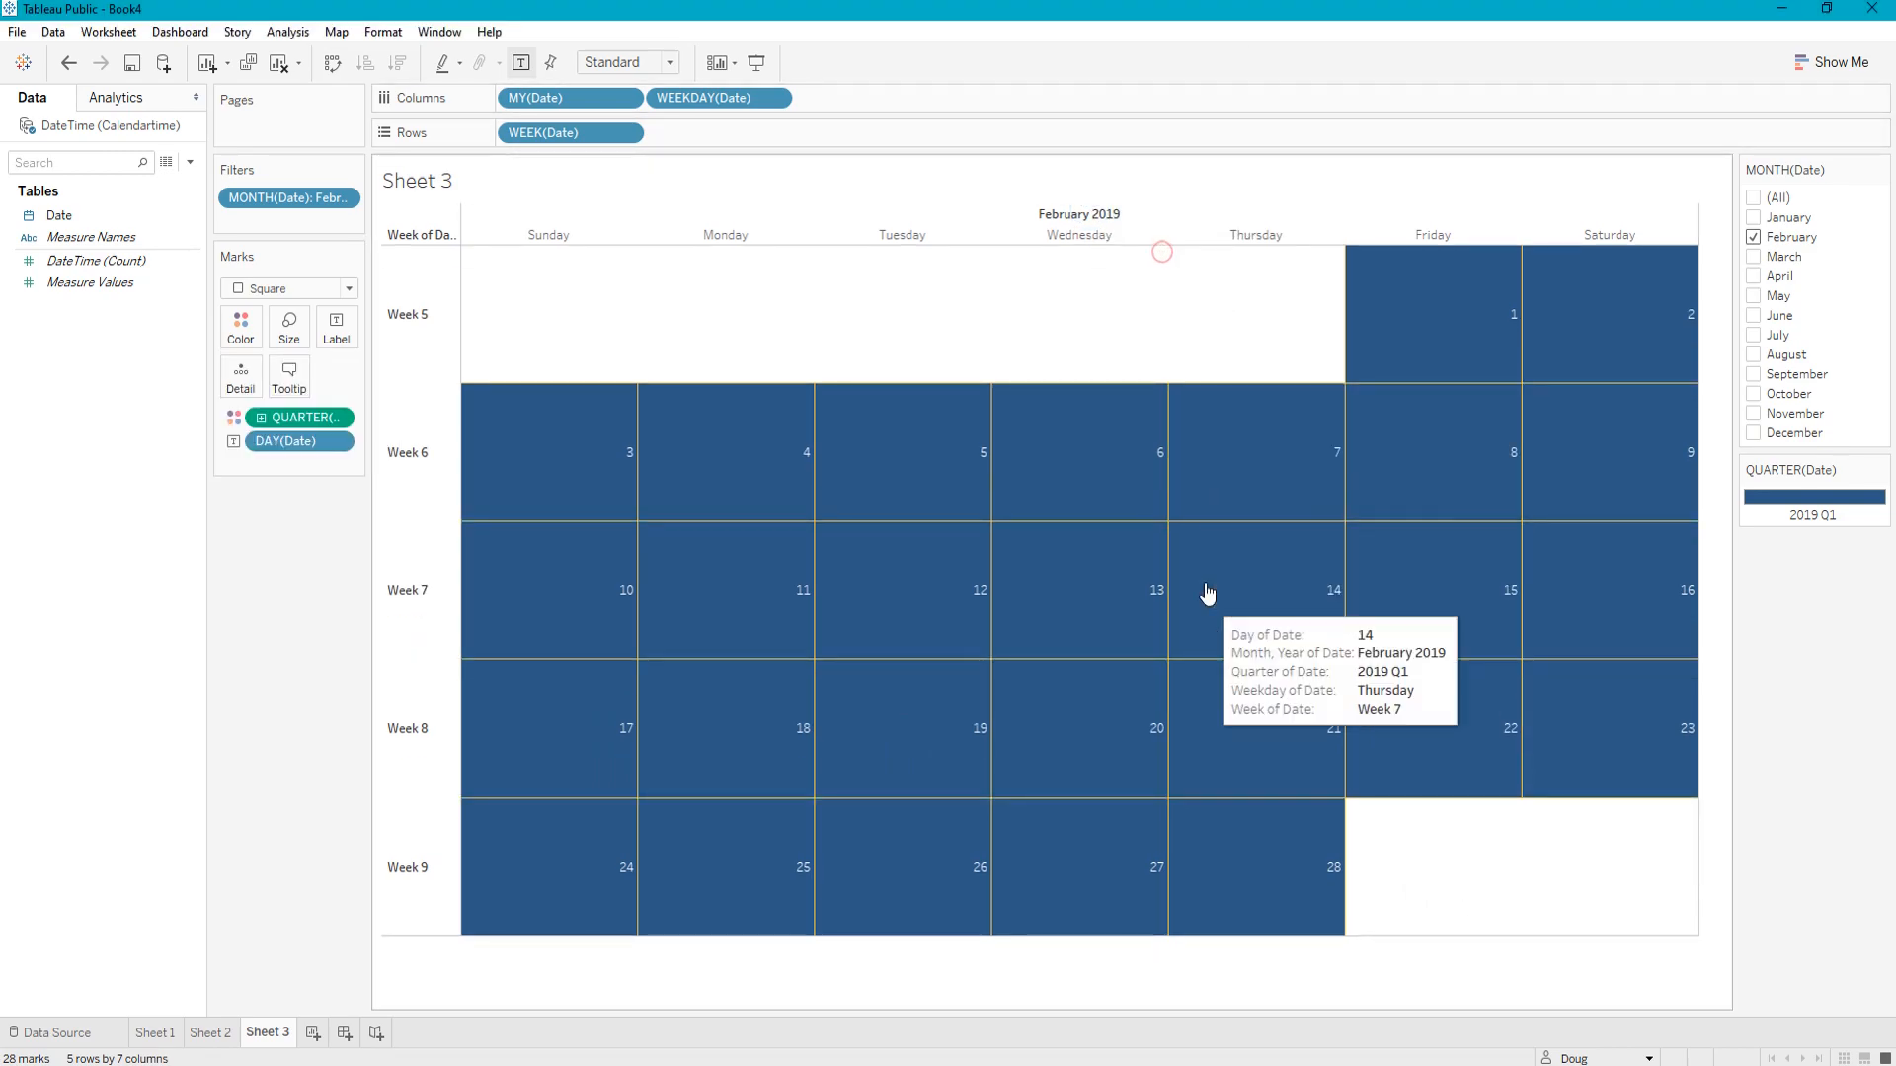
Step: Uncheck Show Header on the Week of Date labels down the side
right_click(418, 314)
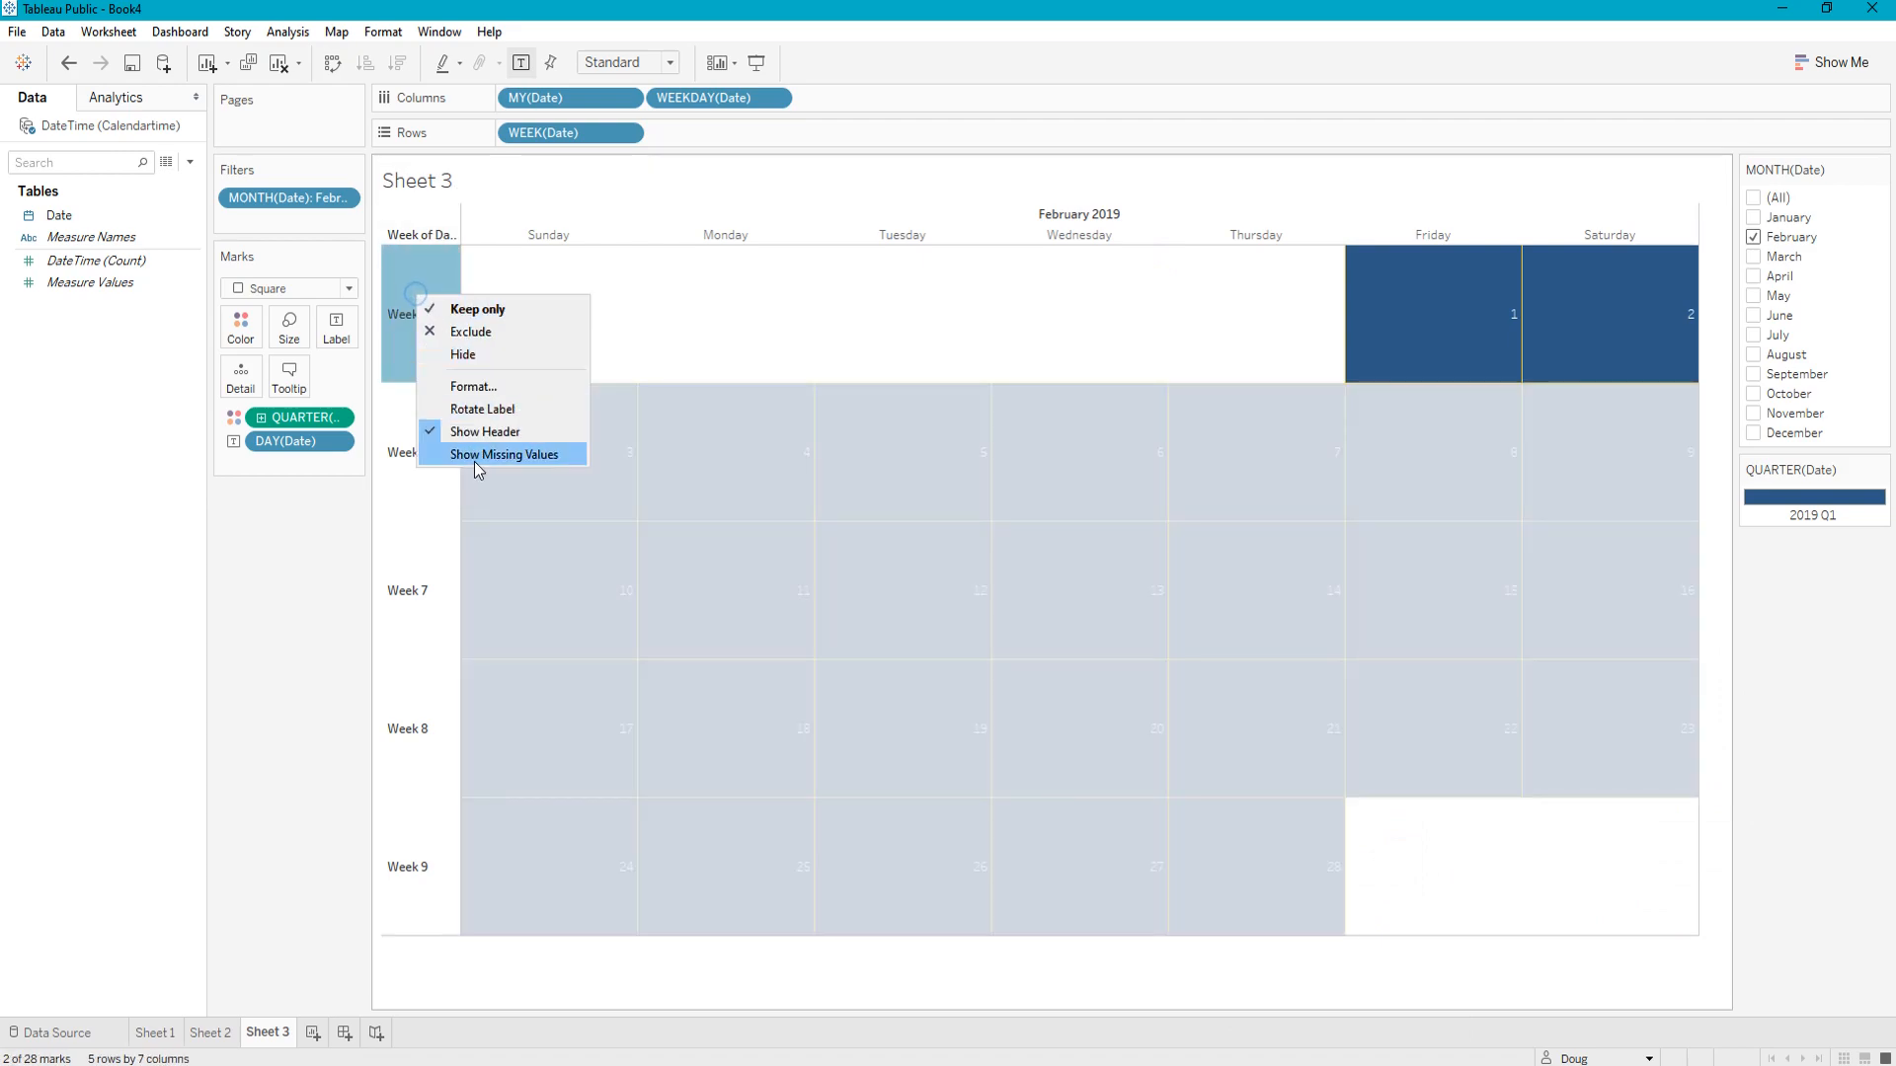
left_click(485, 433)
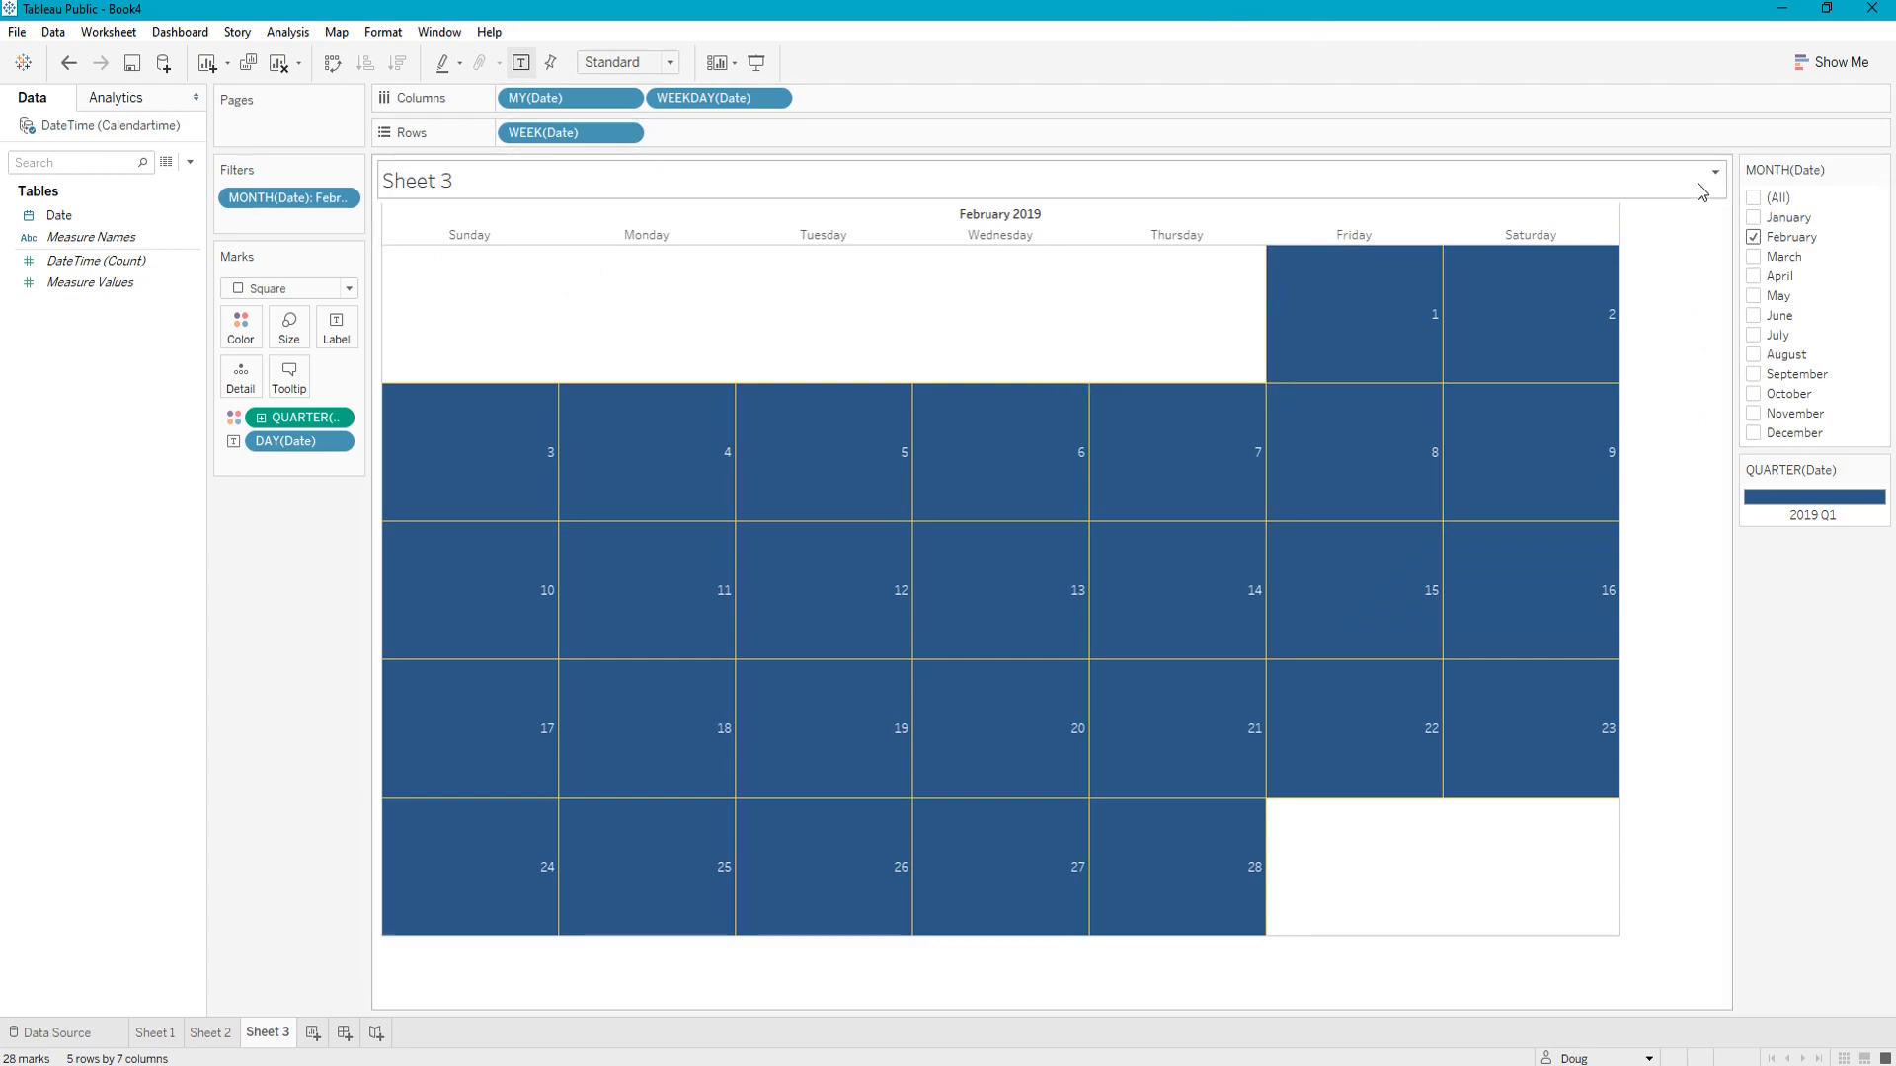
Step: Switch the month filter through March, April and May, ending on June 2019
left_click(1754, 257)
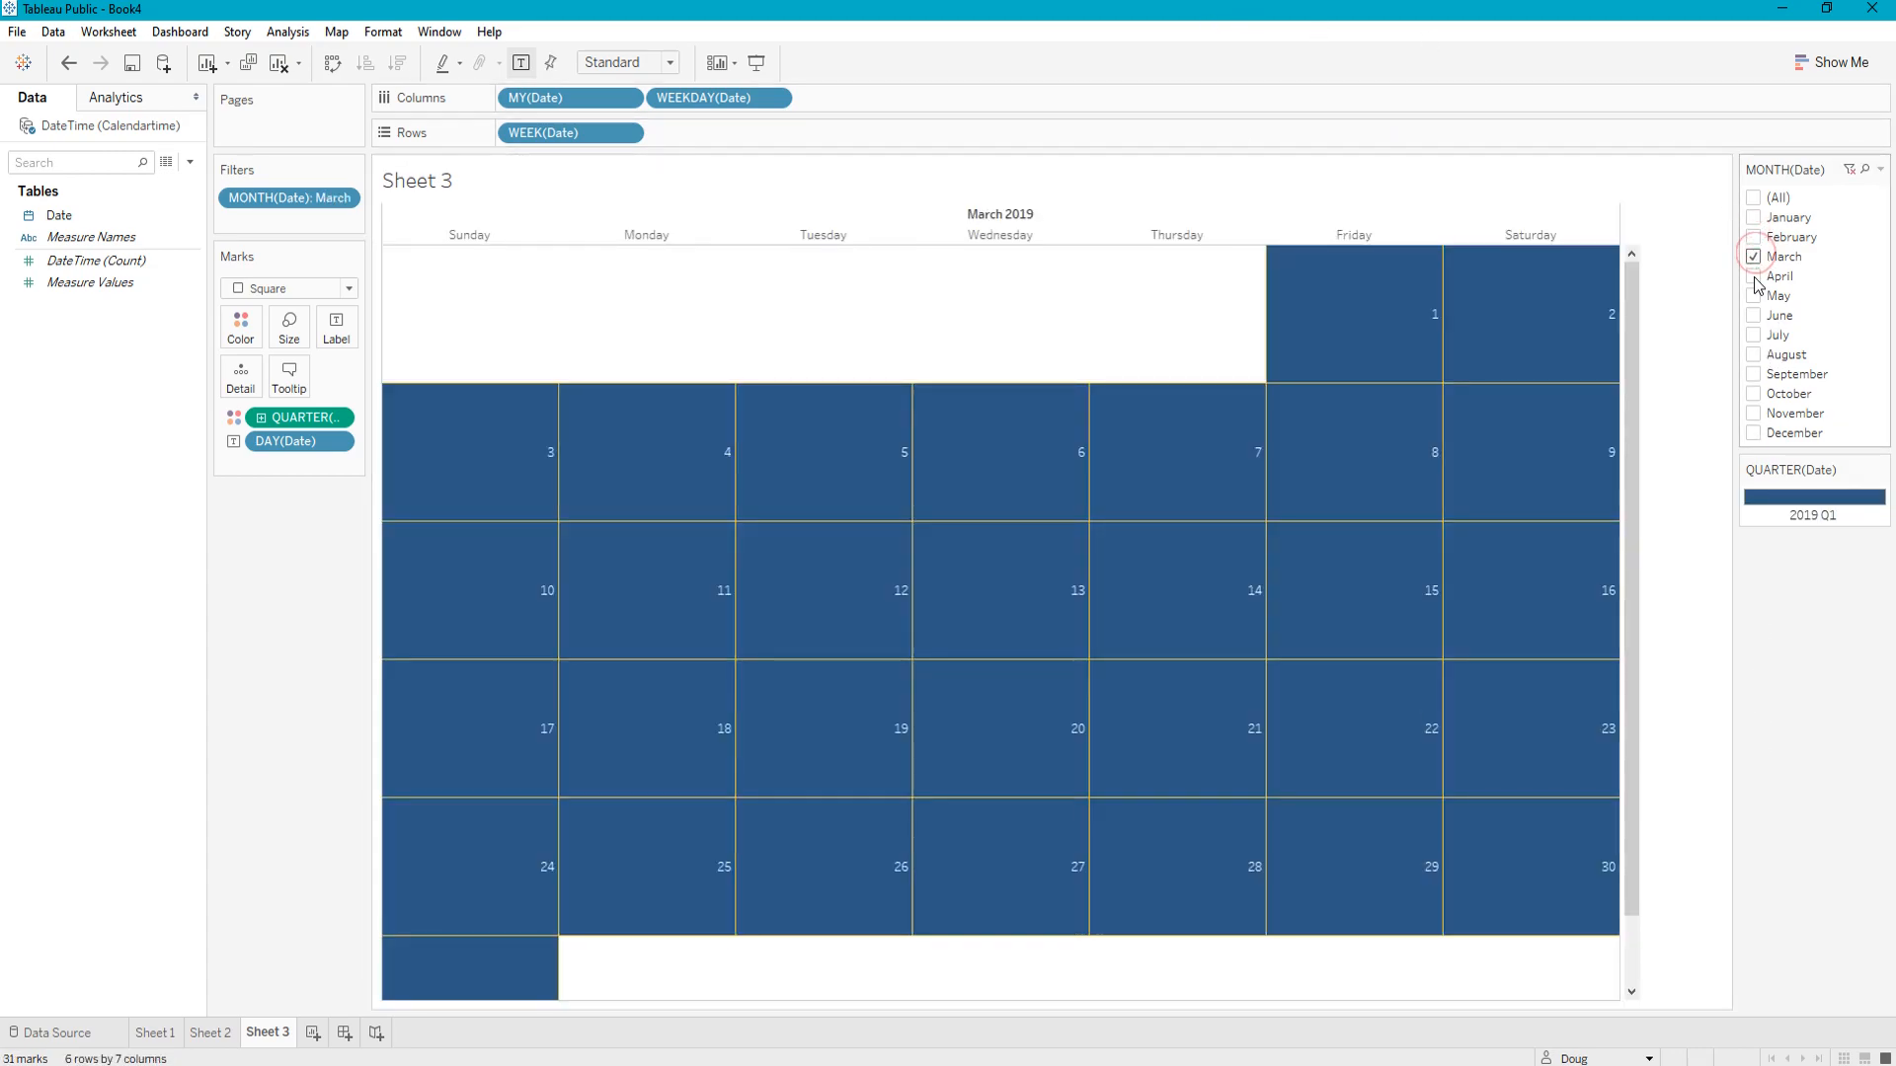
left_click(1751, 276)
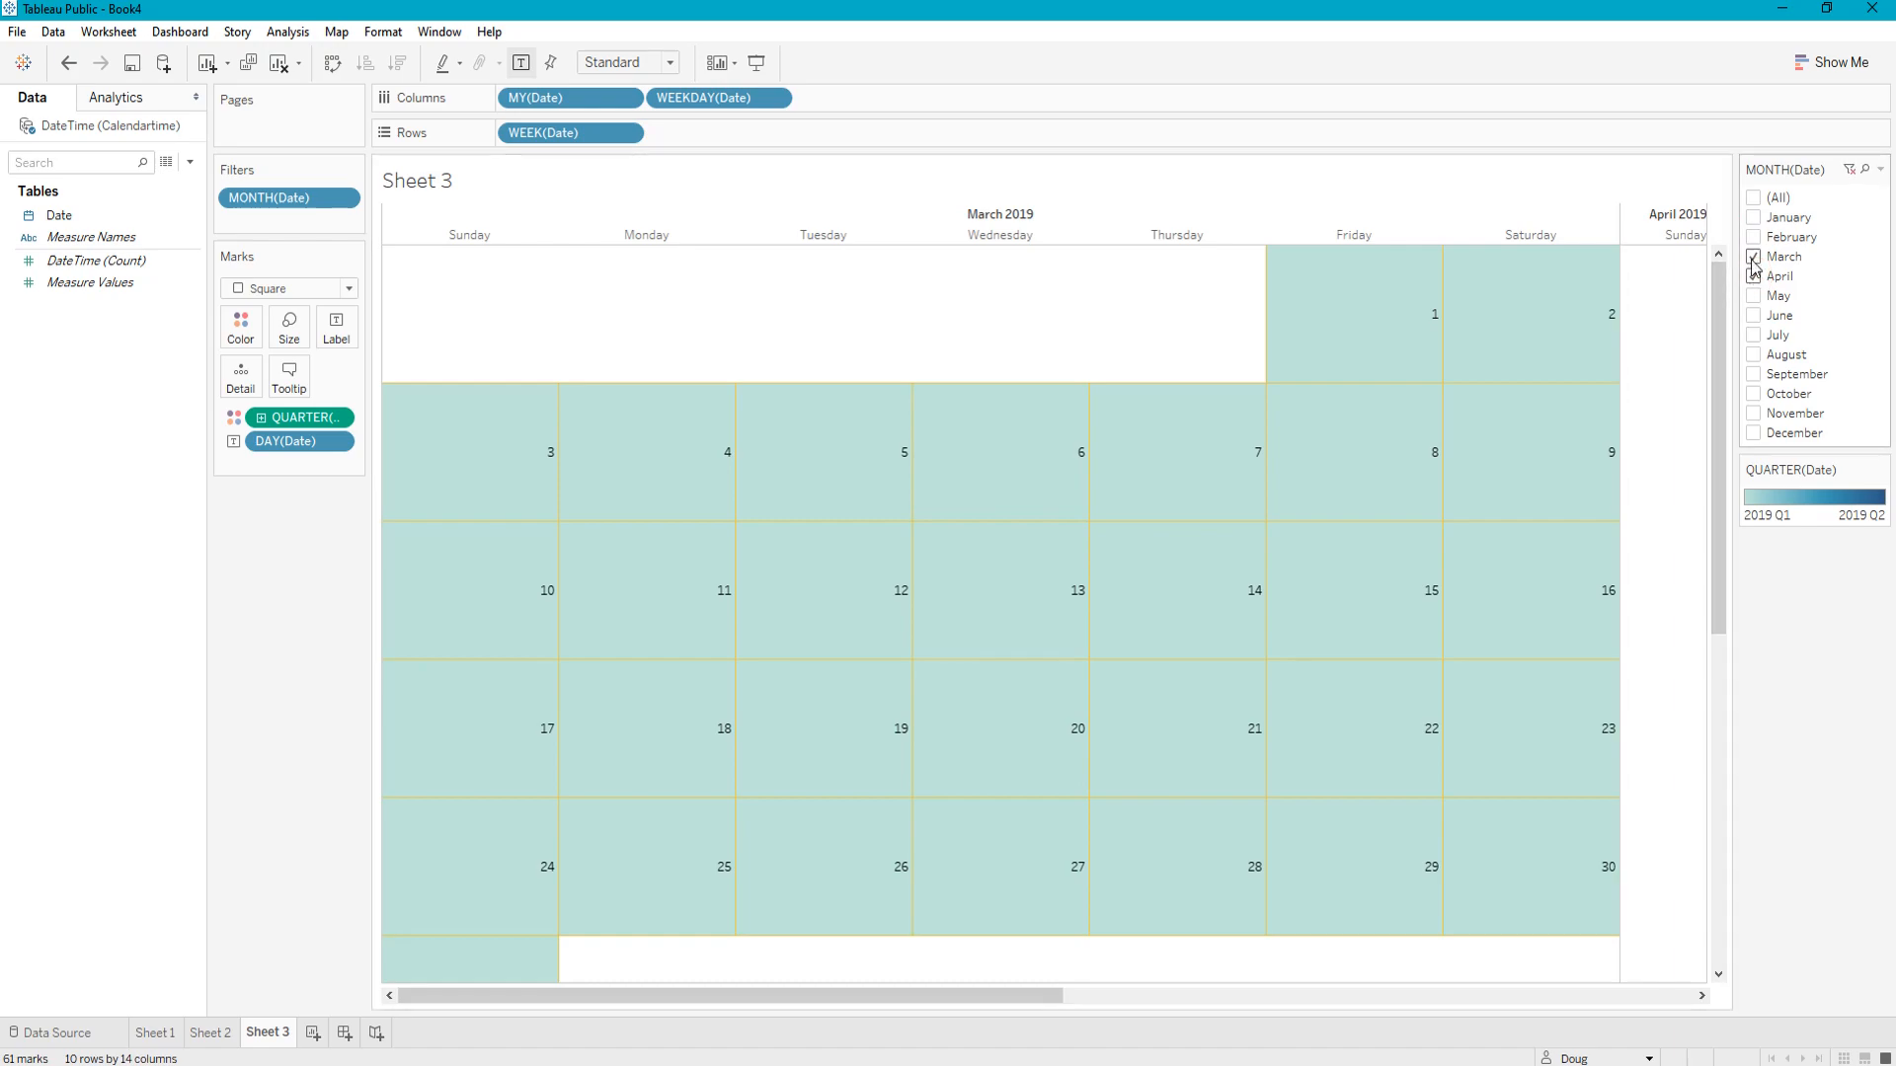
left_click(1753, 296)
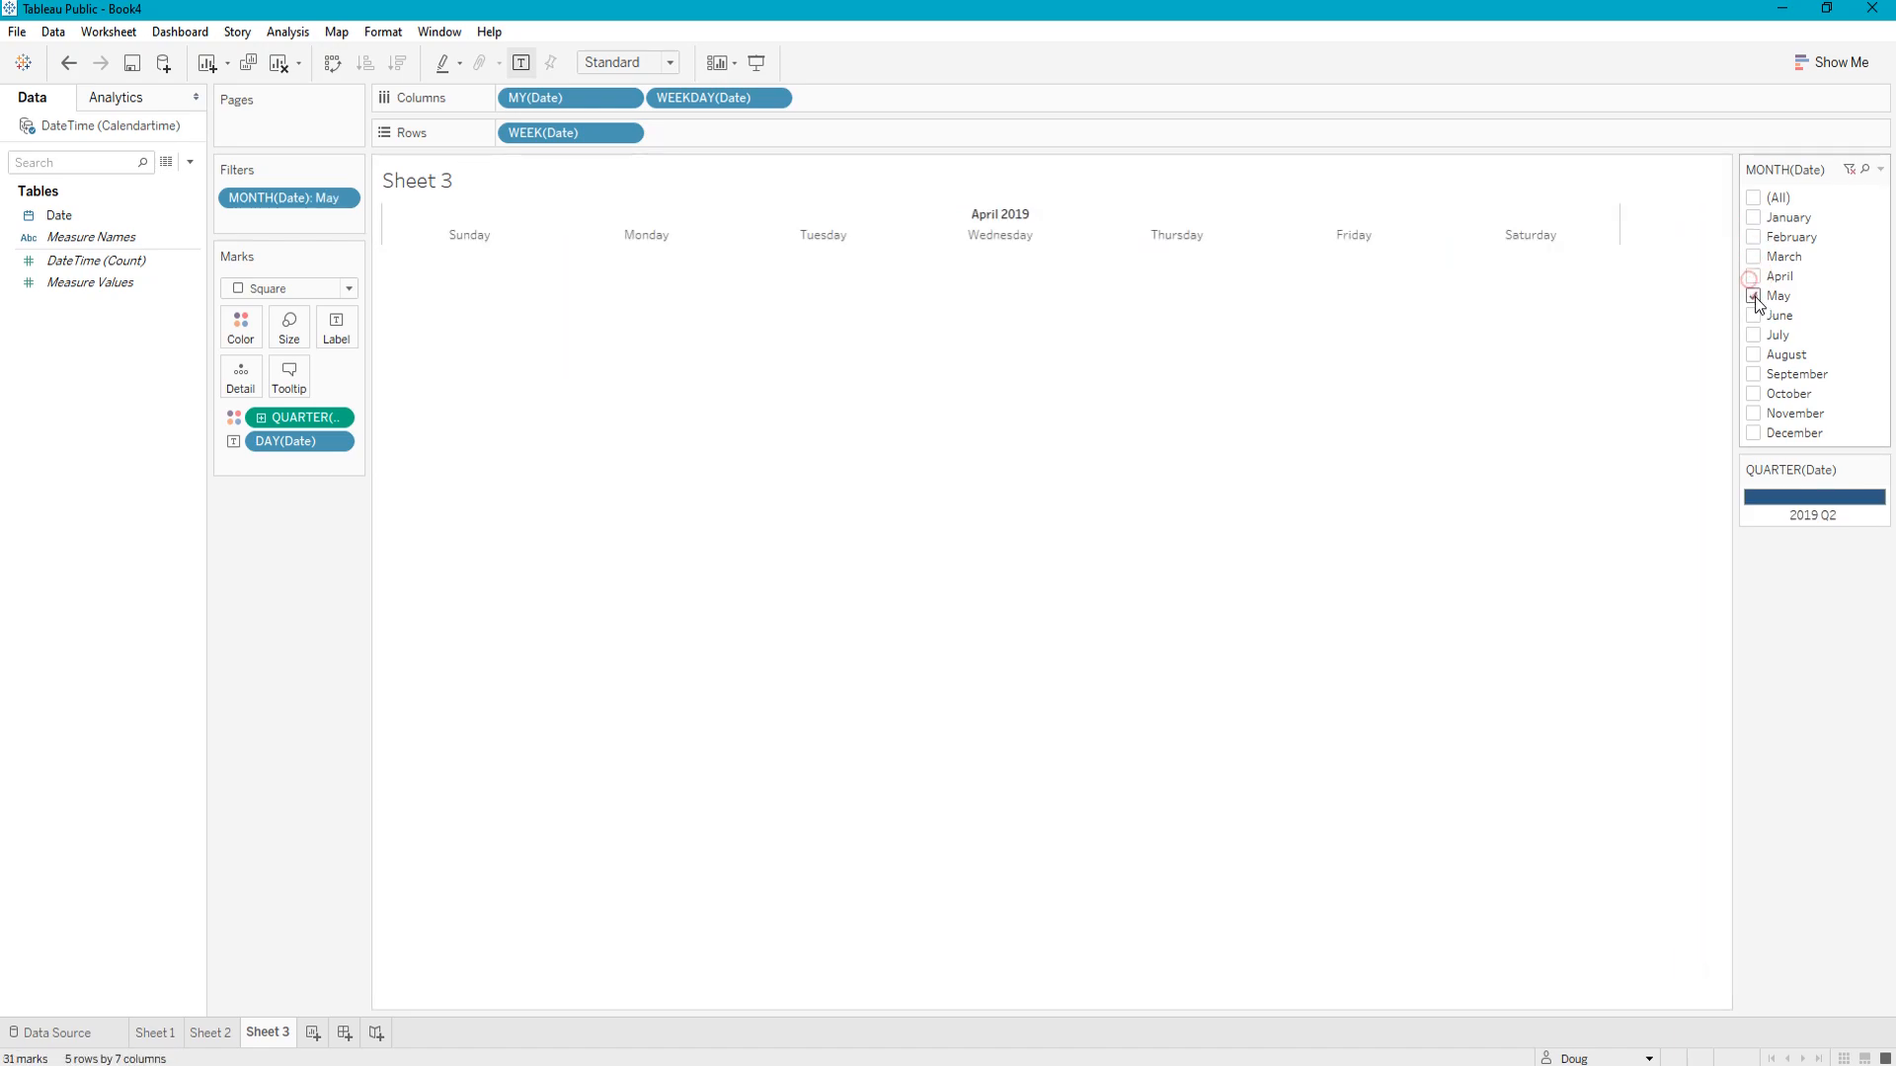
left_click(1754, 316)
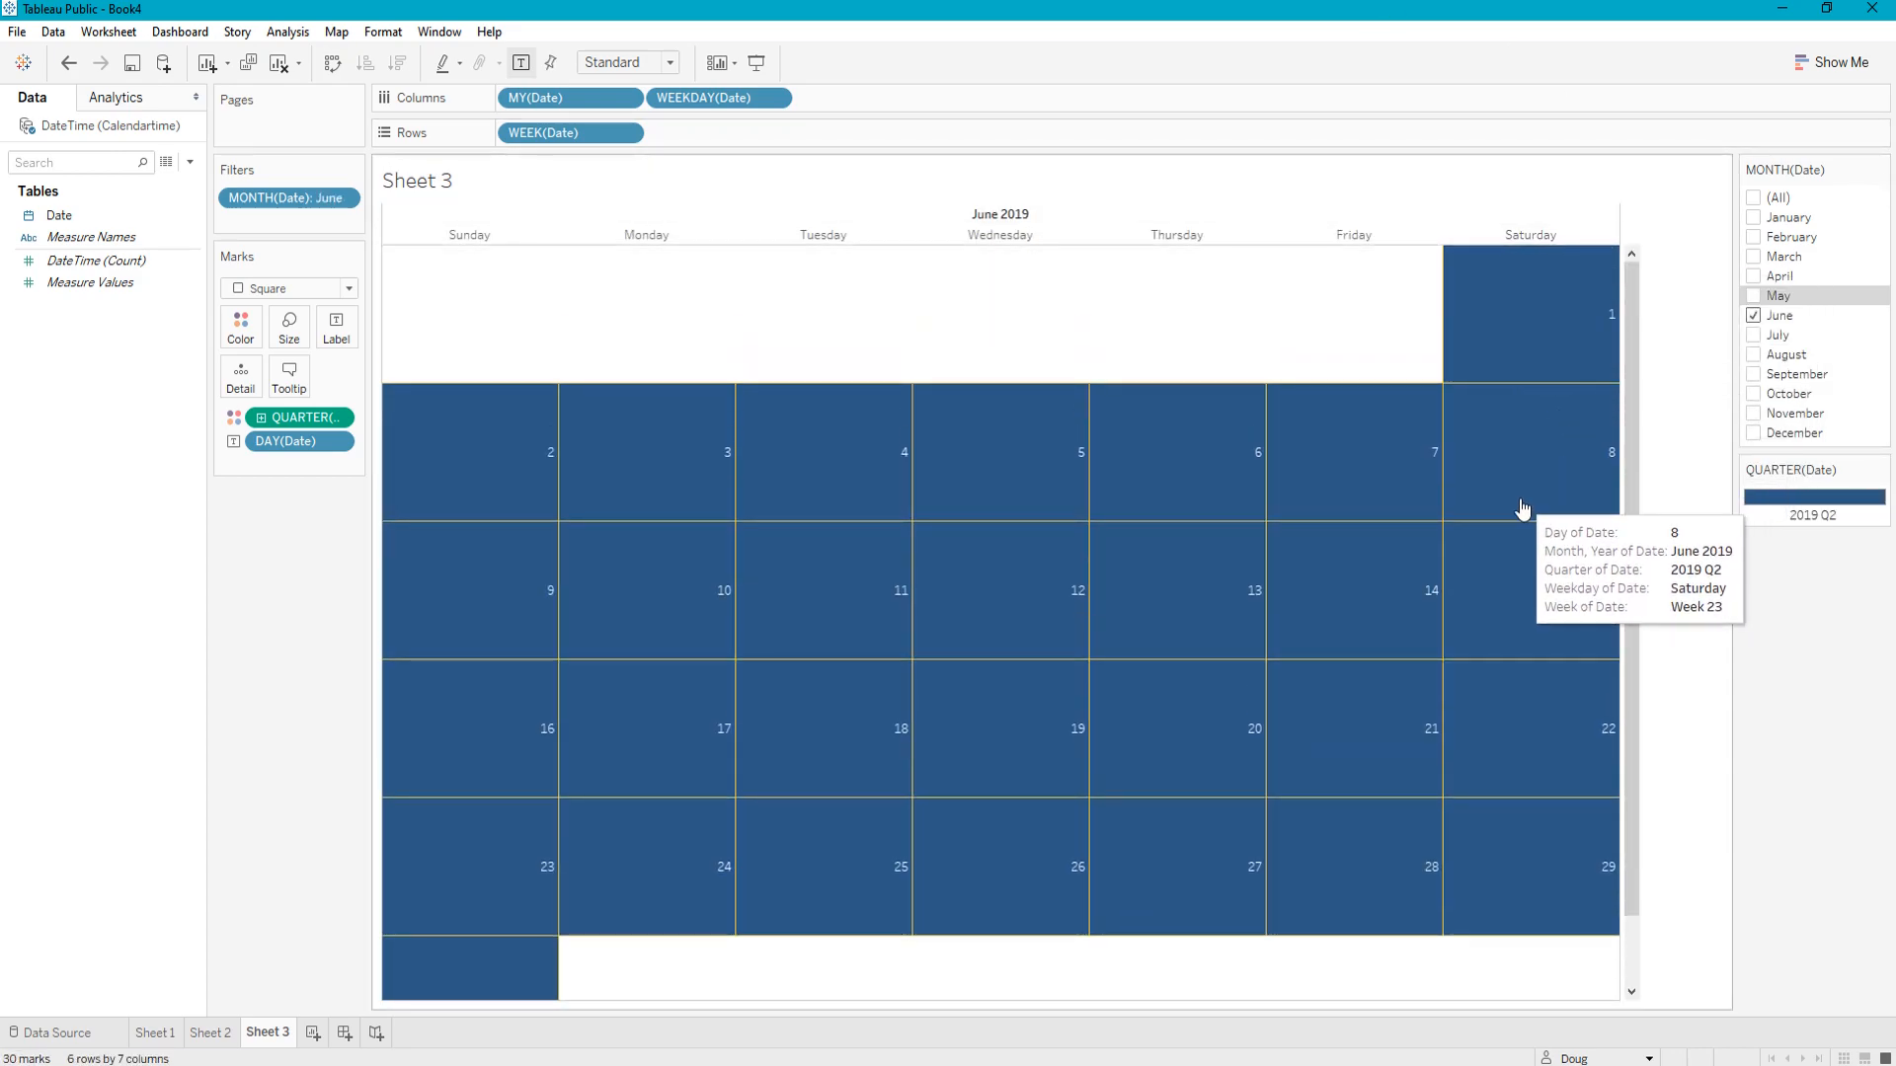
mouse_move(1484, 336)
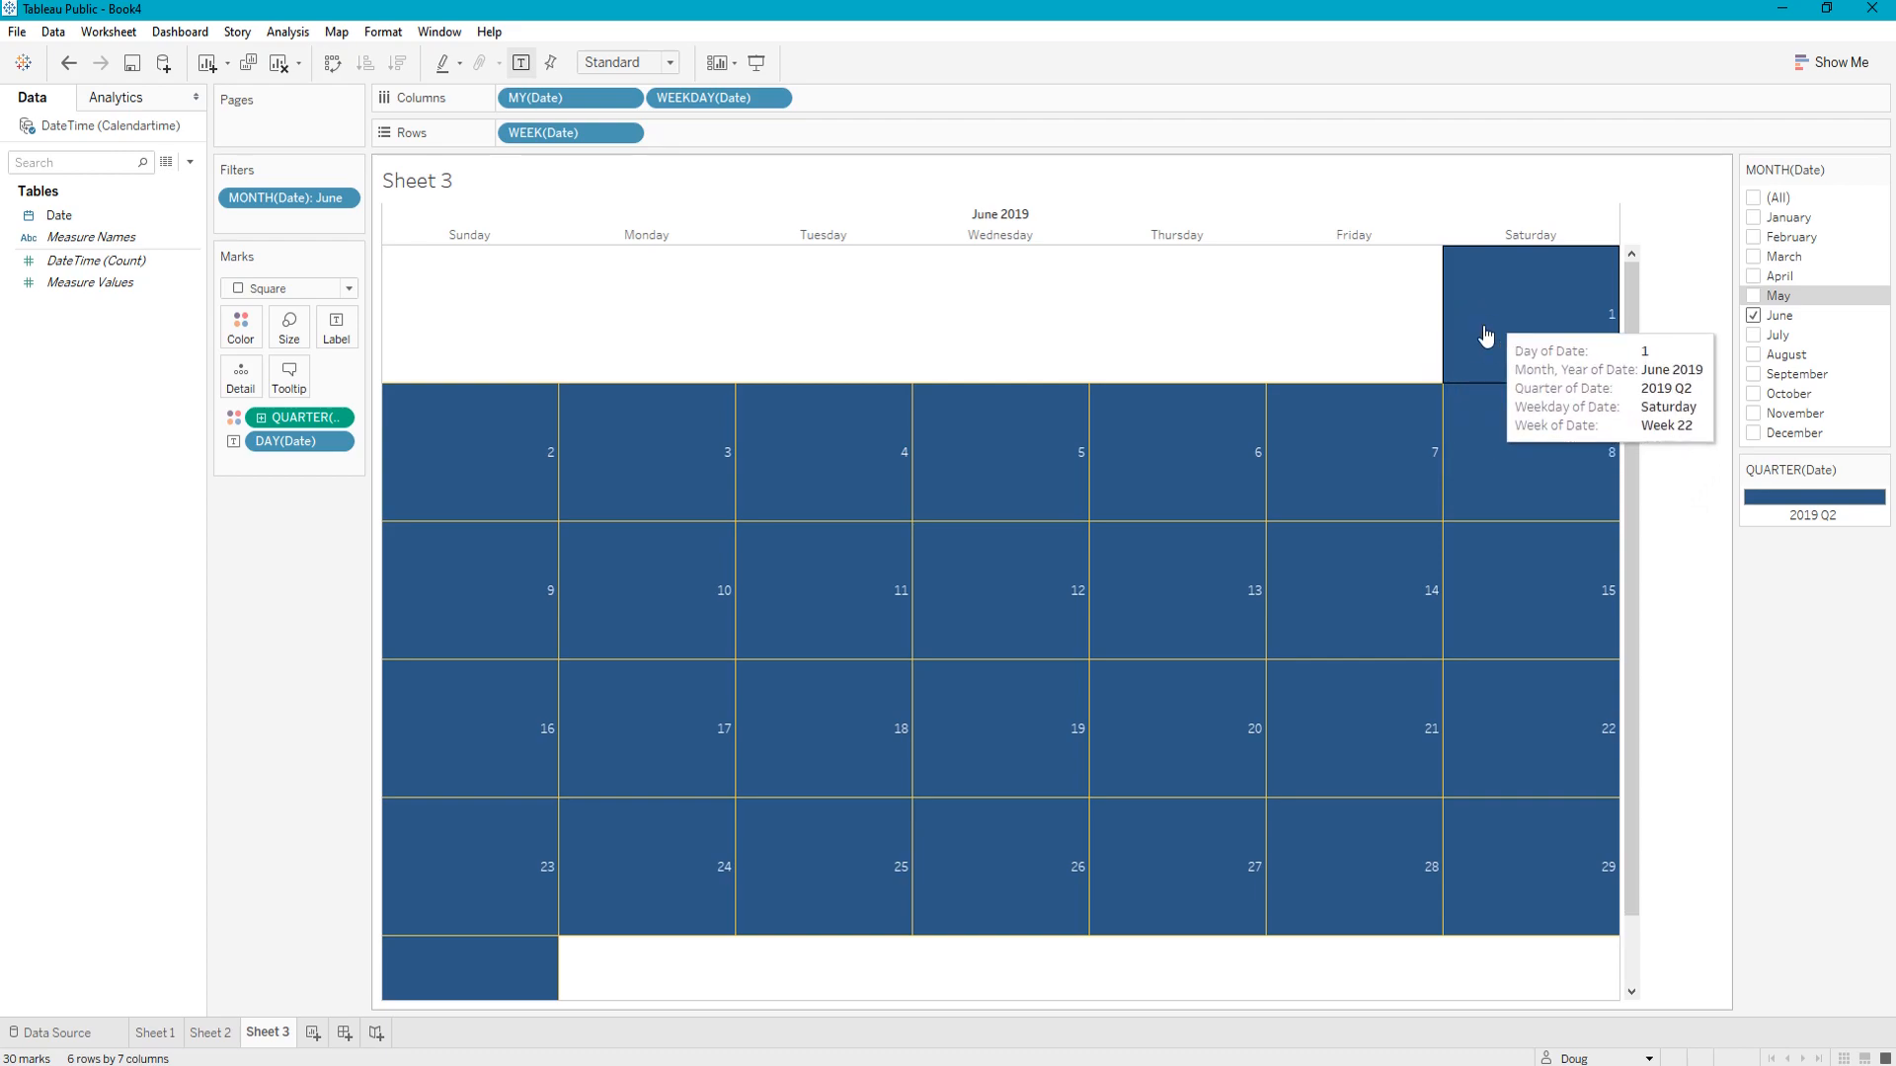
mouse_move(1678, 519)
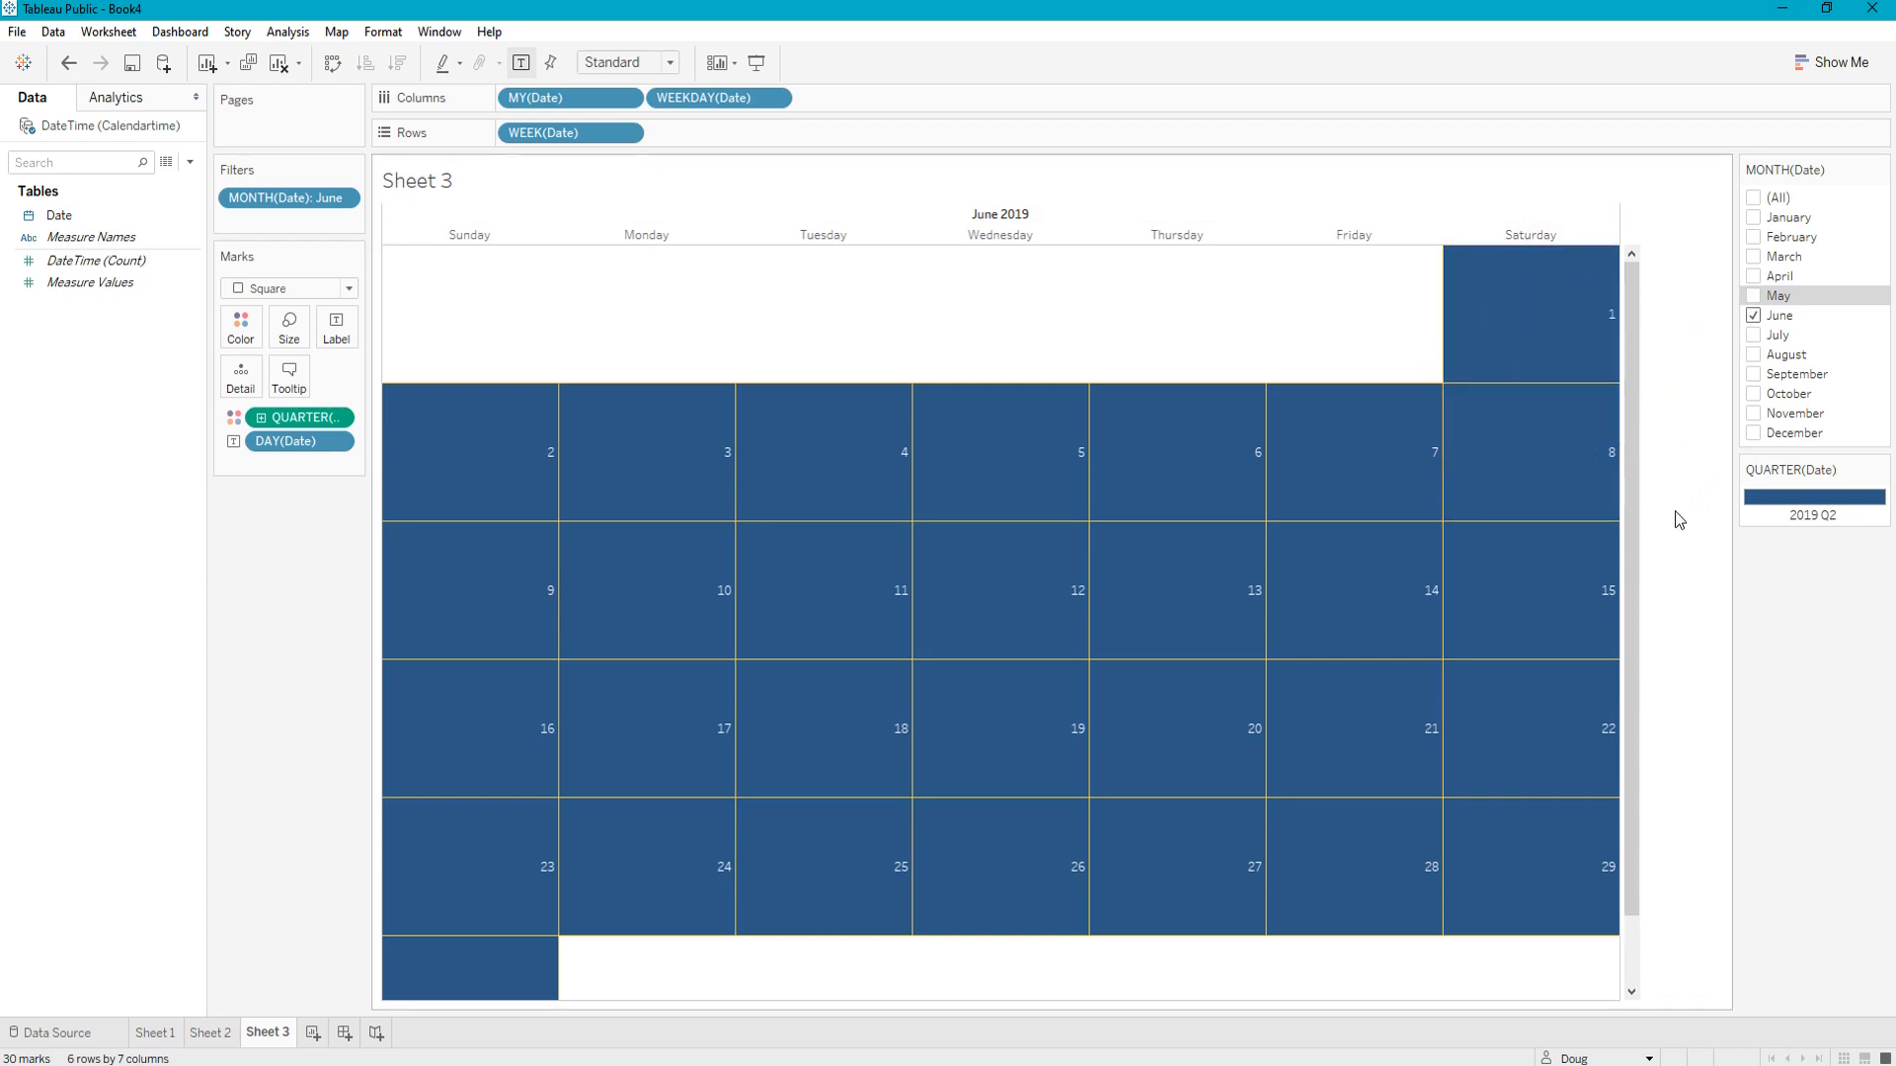